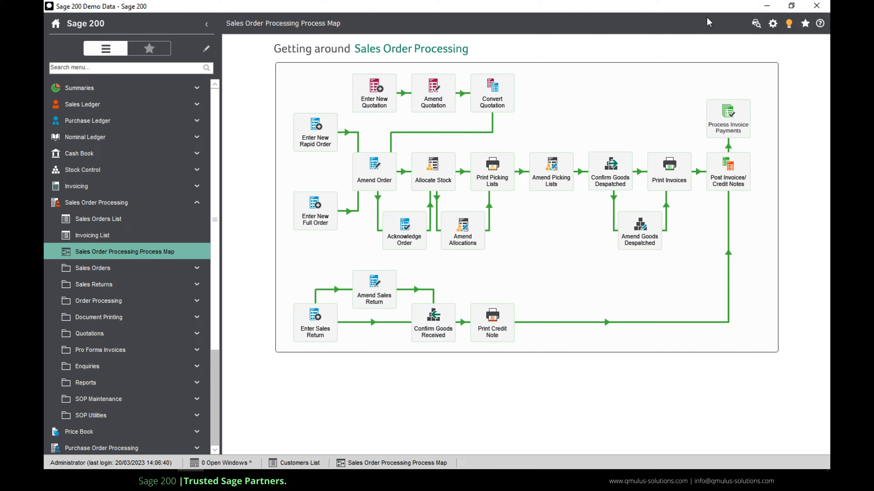
mouse_move(645, 31)
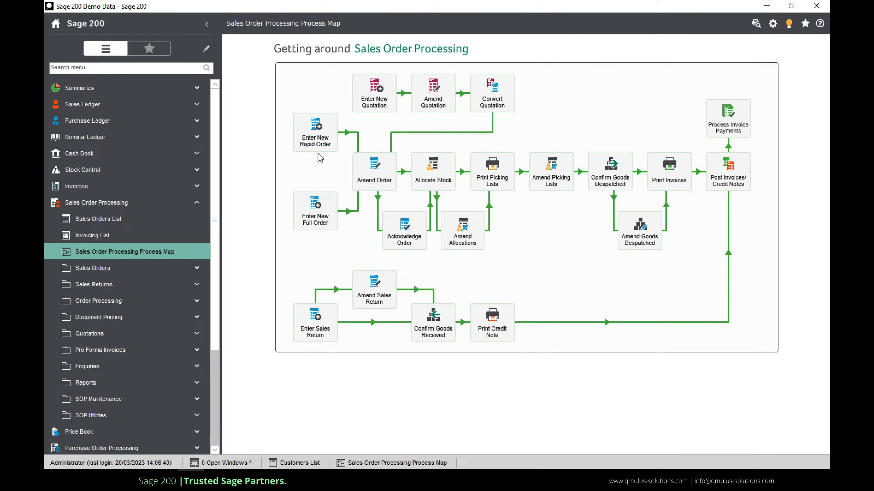
mouse_move(374, 93)
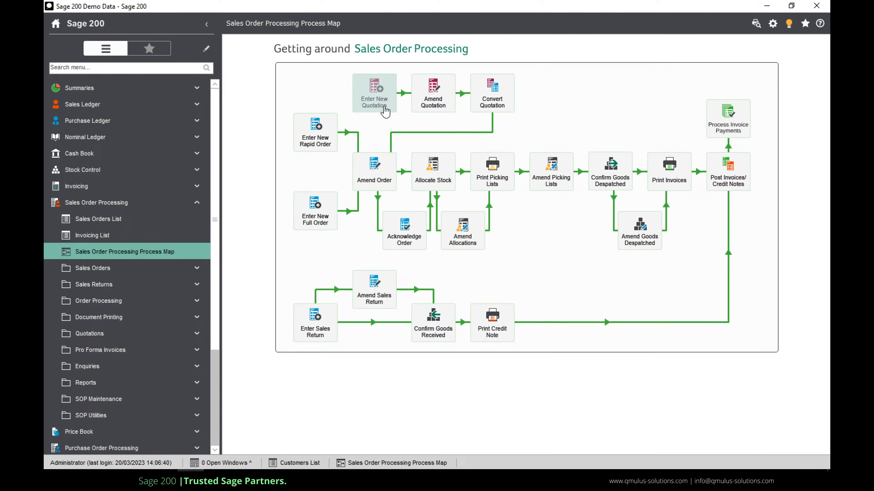
mouse_move(433, 105)
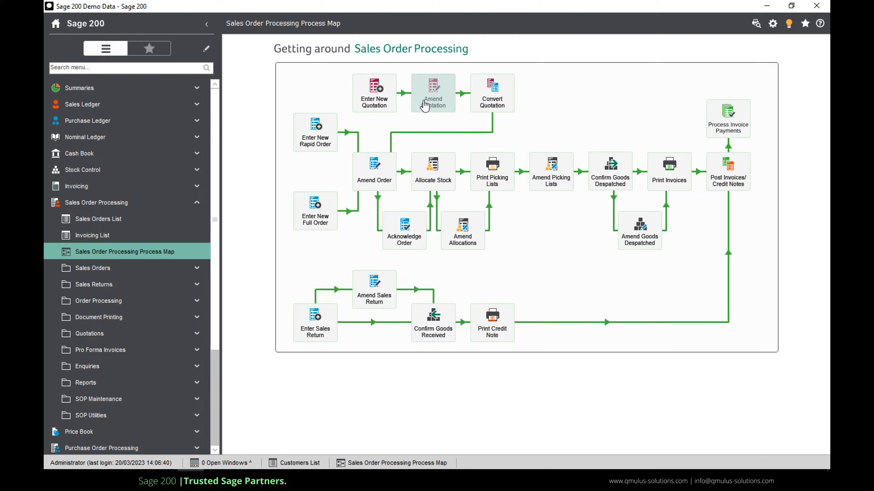
mouse_move(343, 153)
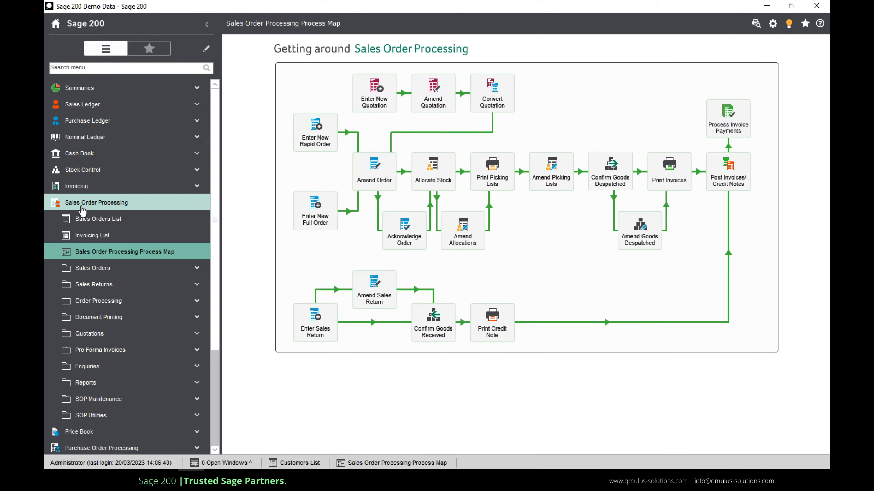
Step: Collapse the Sales Order Processing functions and expand the Sales Ledger functions in the navigation pane
left_click(96, 202)
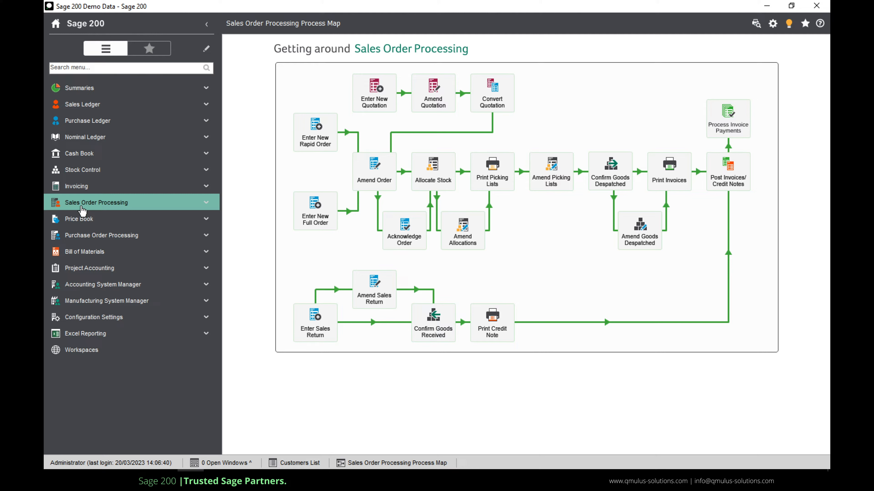
left_click(82, 104)
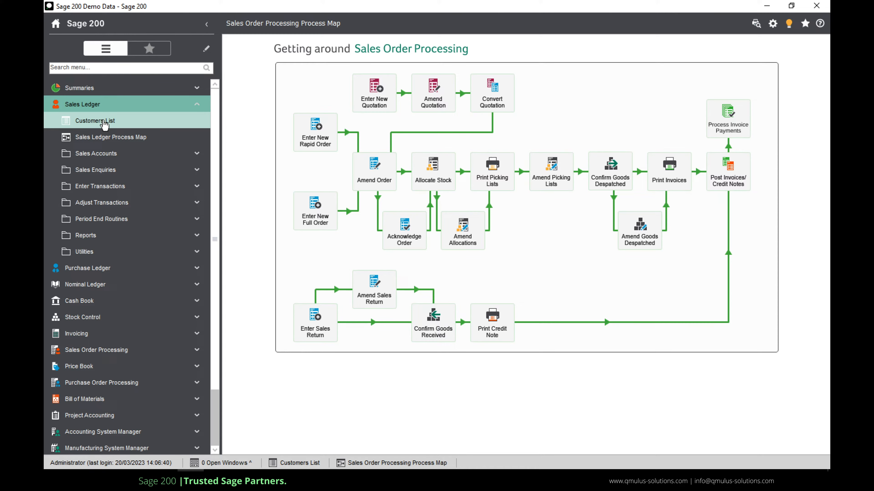
Step: Open the Customers List, search it for 'max' and pick the Max Retail Ltd account
left_click(94, 120)
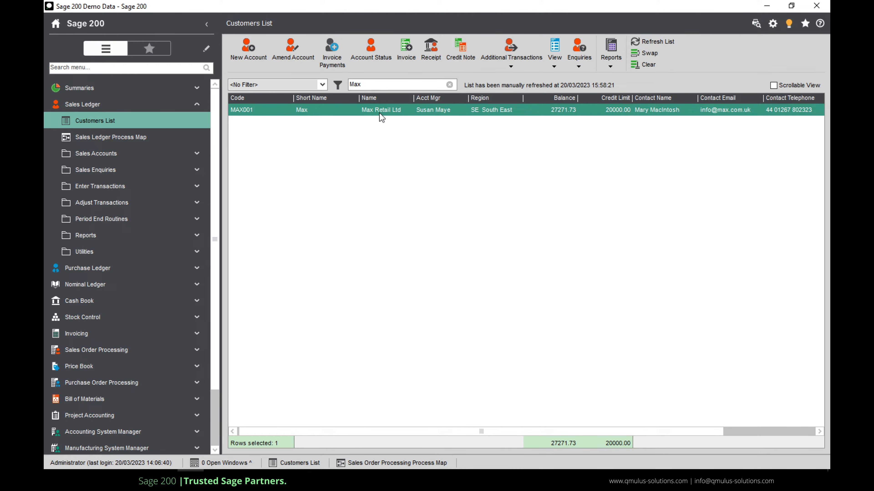
left_click(449, 84)
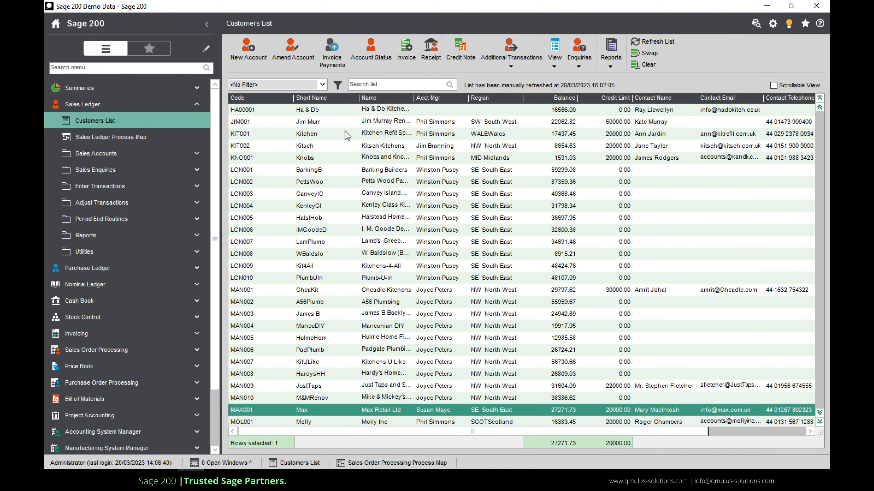
mouse_move(345, 260)
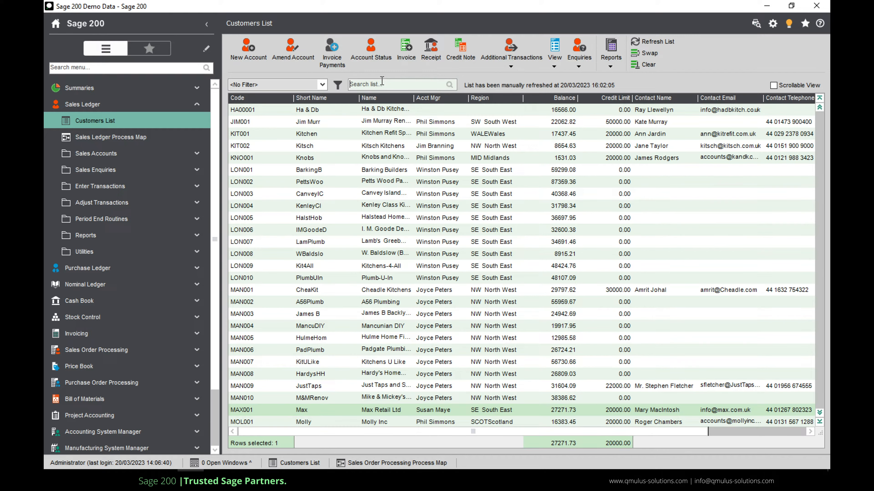
type("max")
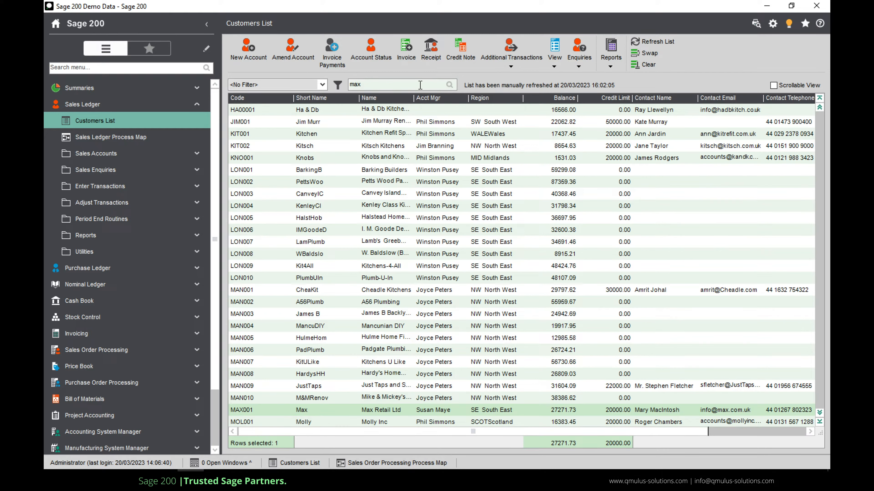
left_click(449, 84)
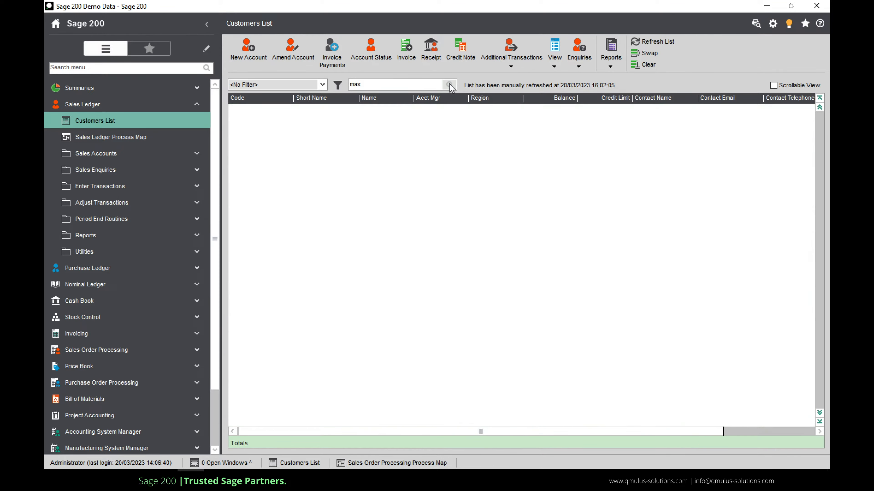
left_click(450, 84)
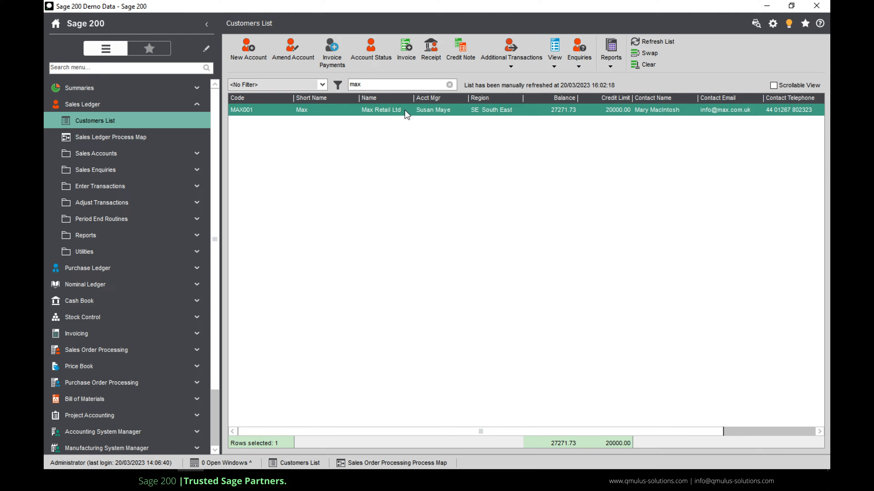
mouse_move(461, 138)
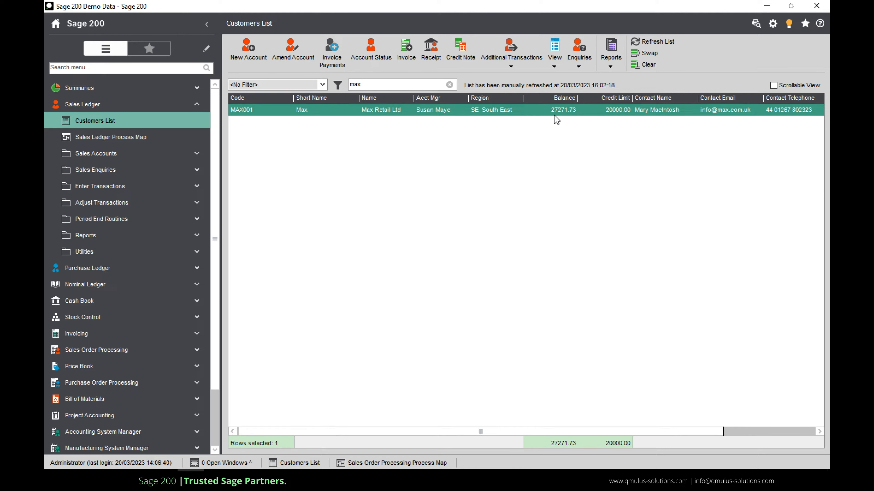
mouse_move(615, 114)
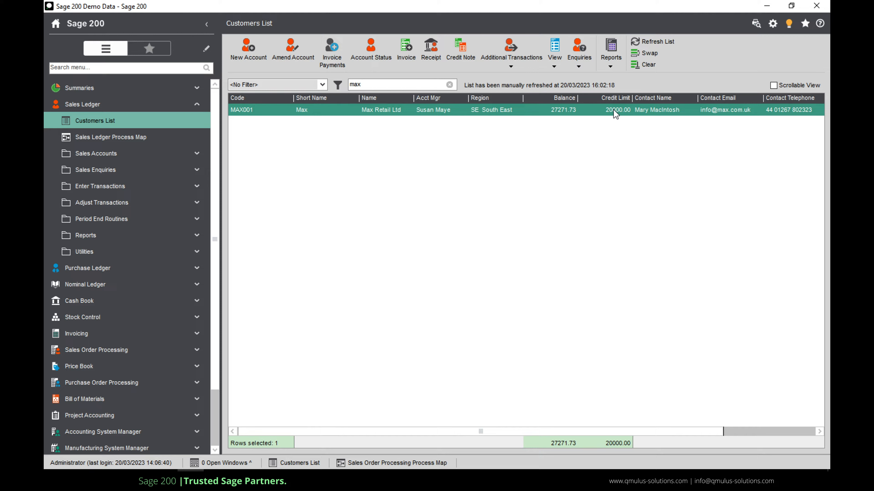
mouse_move(427, 115)
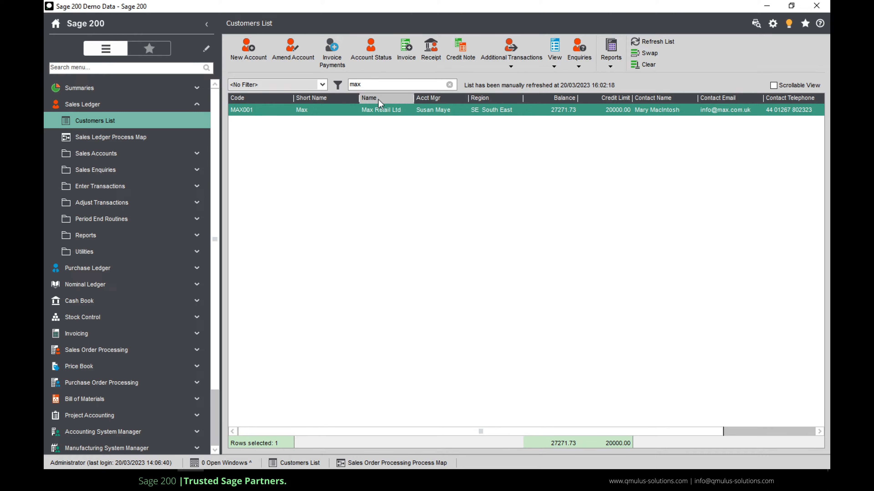
Step: Bring up the column options menu for the filtered customer list
right_click(380, 103)
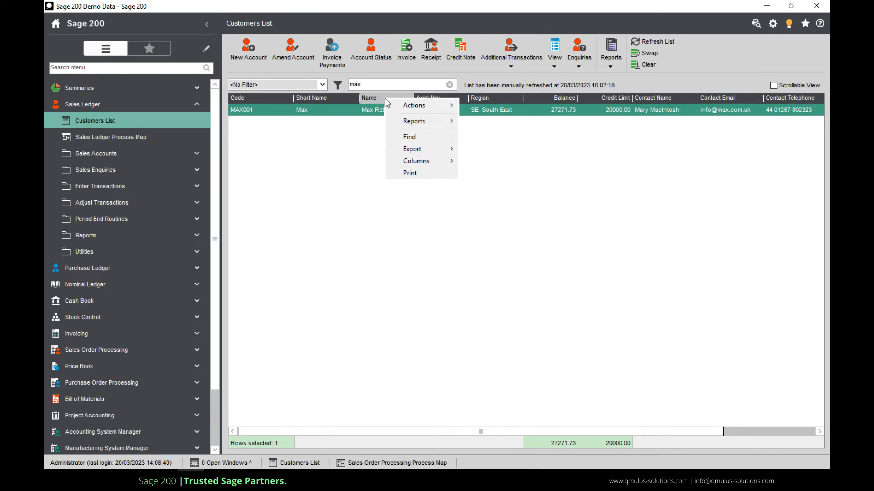
mouse_move(415, 161)
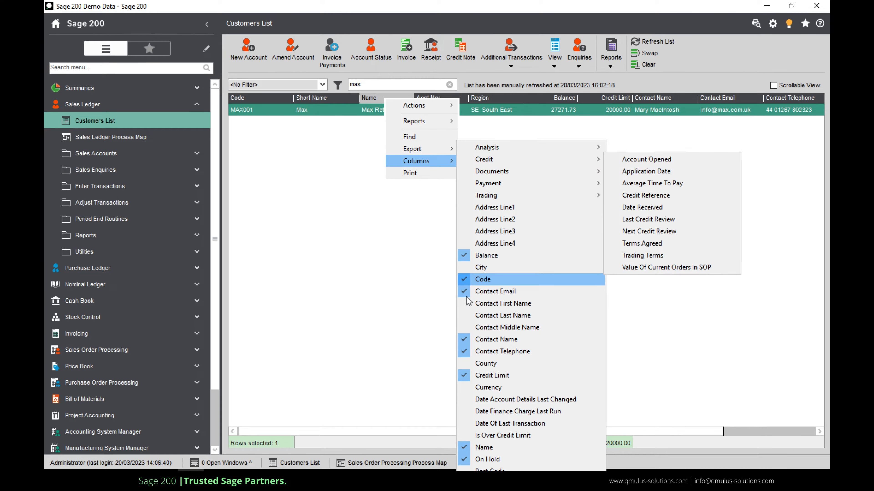
mouse_move(501, 435)
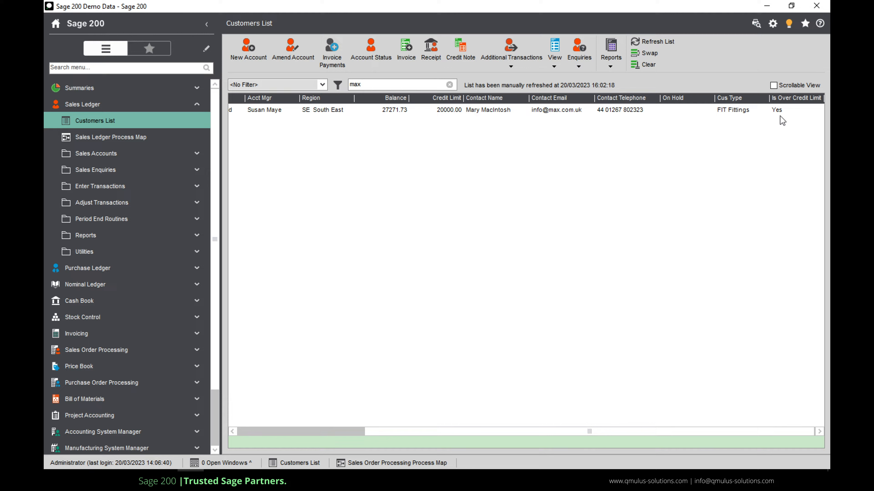
mouse_move(402, 438)
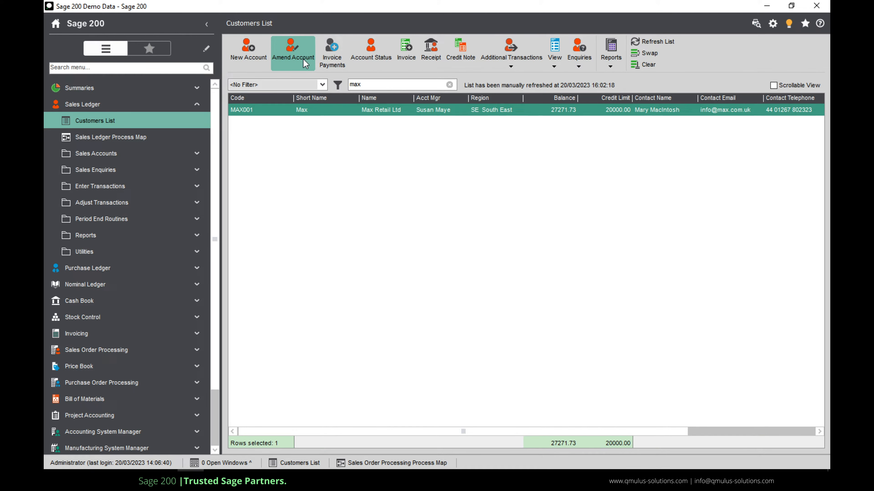
Step: Open Max Retail Ltd for amending and review its Pimlico address, balance and 20000.00 credit limit
left_click(292, 50)
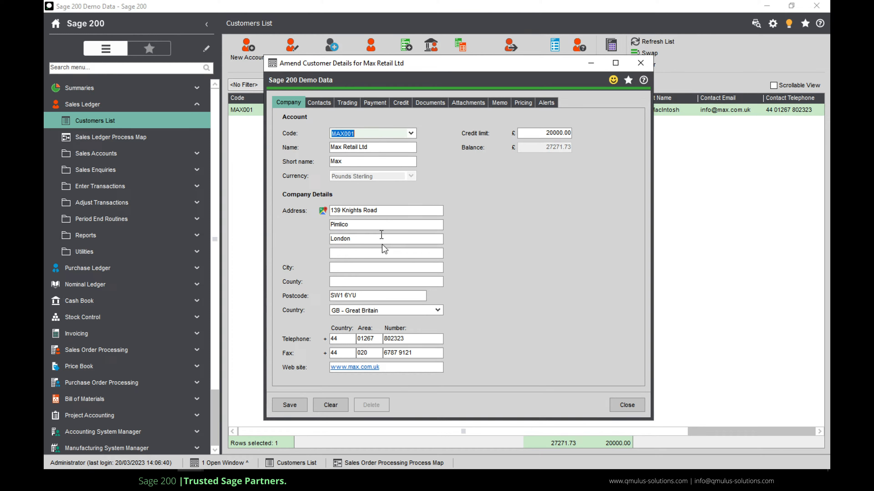
mouse_move(324, 211)
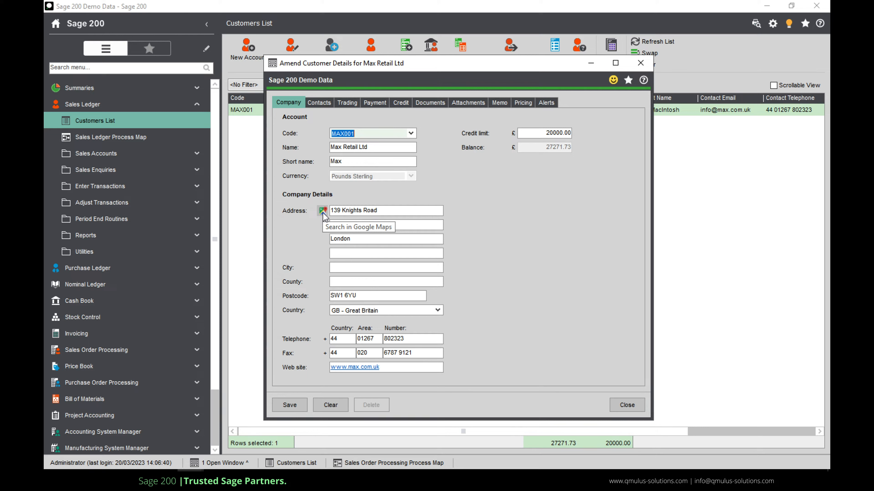
type("Pimlico")
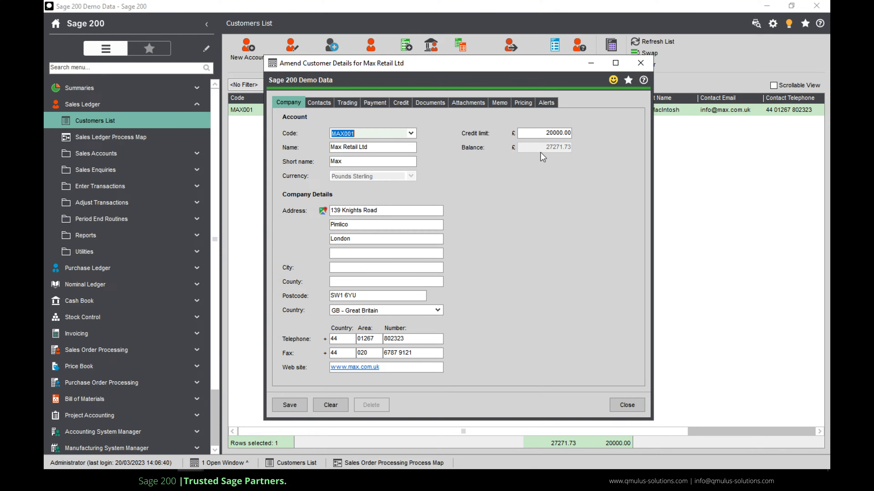
left_click(544, 133)
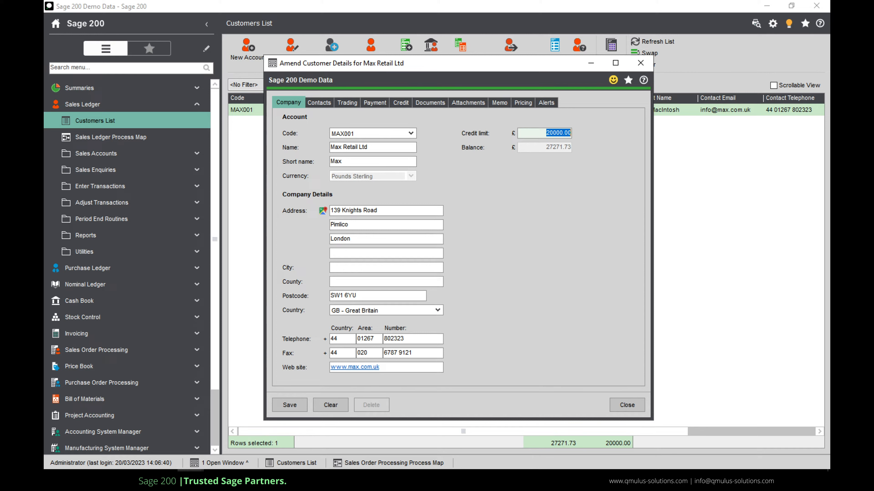
left_click(318, 103)
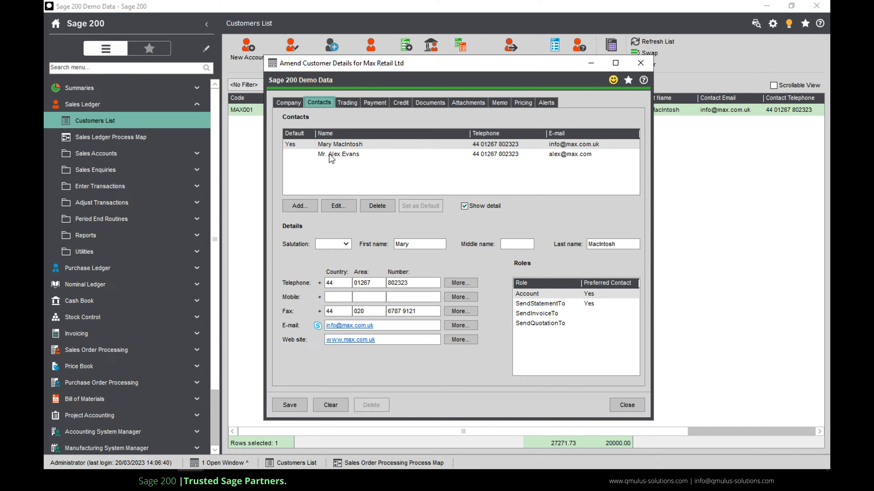
Step: Review both account contacts in turn, then move to the account's trading details
left_click(340, 144)
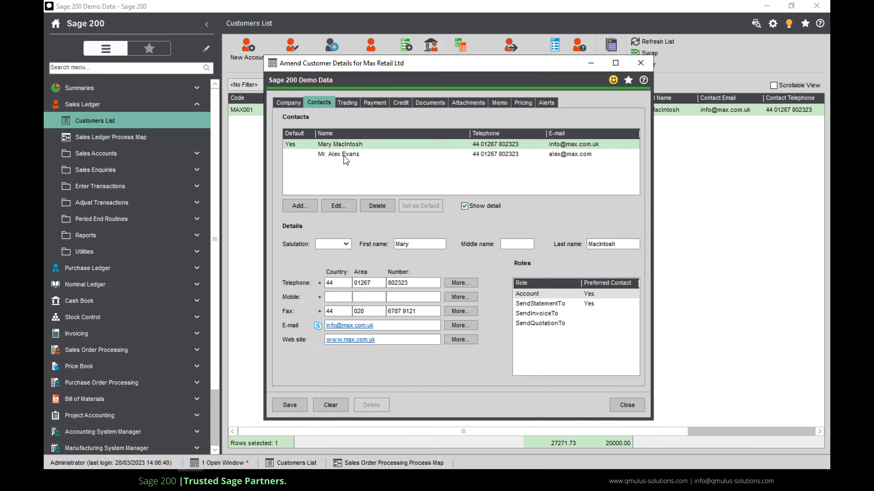
left_click(338, 154)
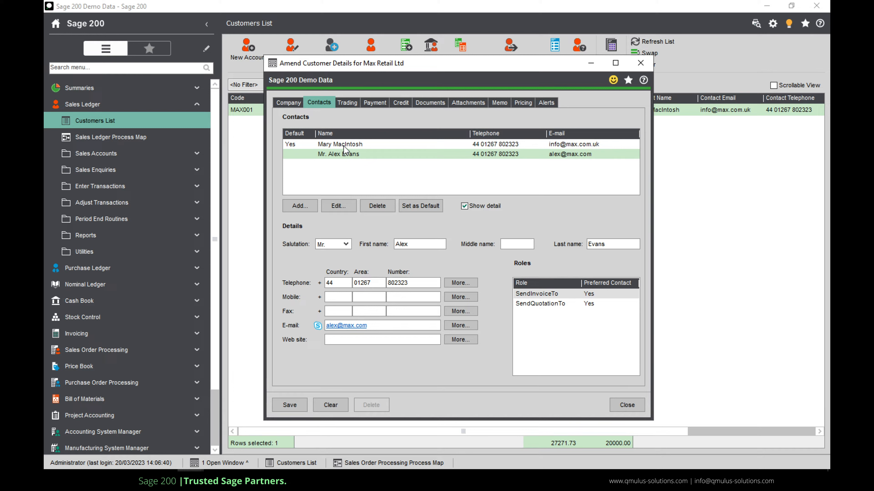
left_click(340, 144)
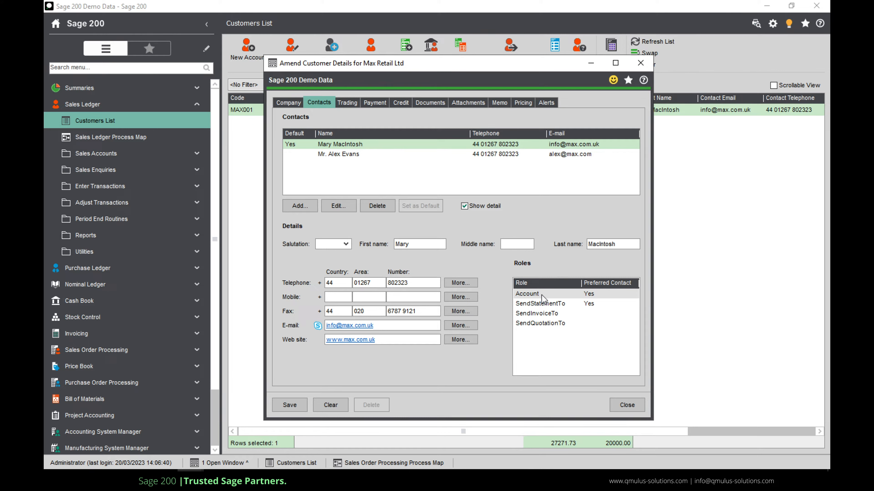
left_click(338, 153)
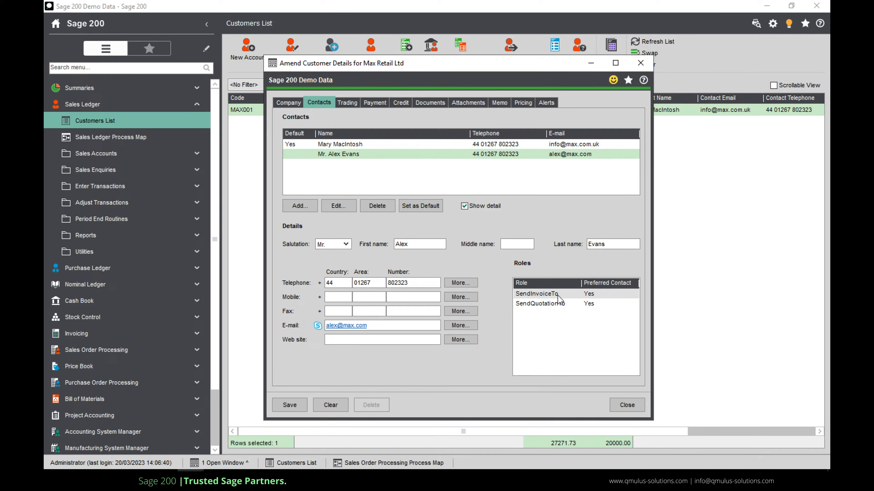
mouse_move(563, 310)
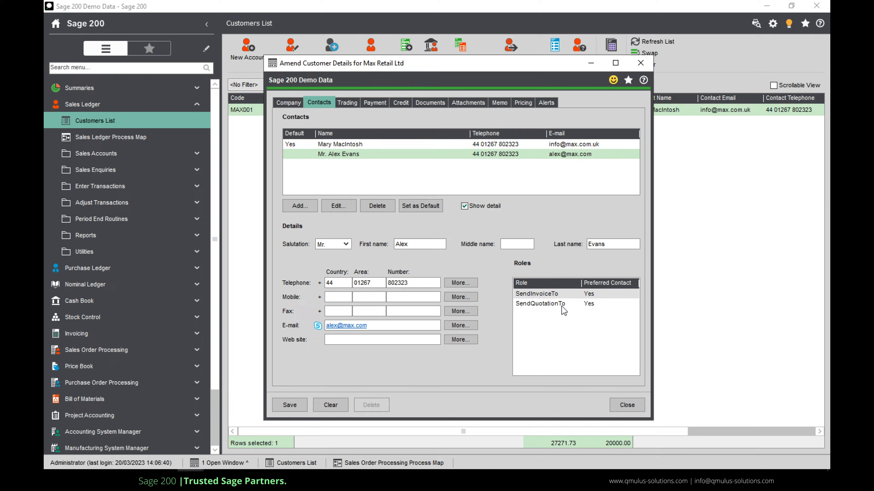
left_click(346, 103)
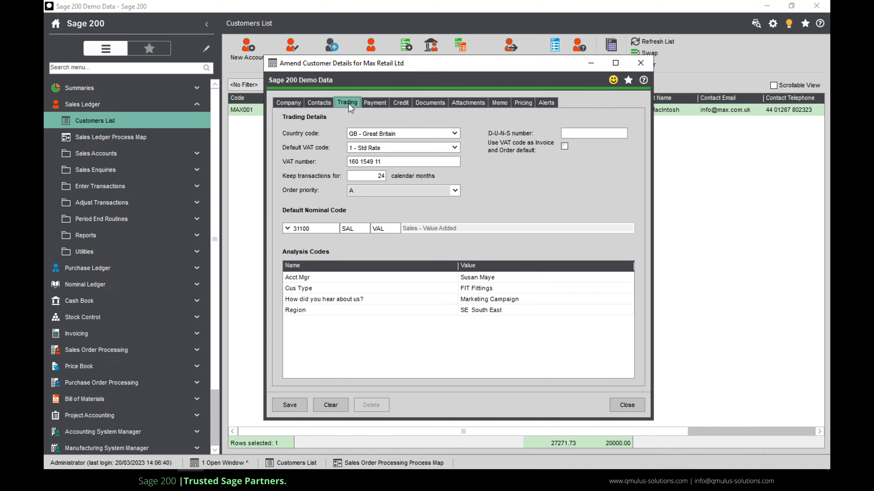
Step: Check the default VAT code and country code, and look over the account manager choices
left_click(399, 147)
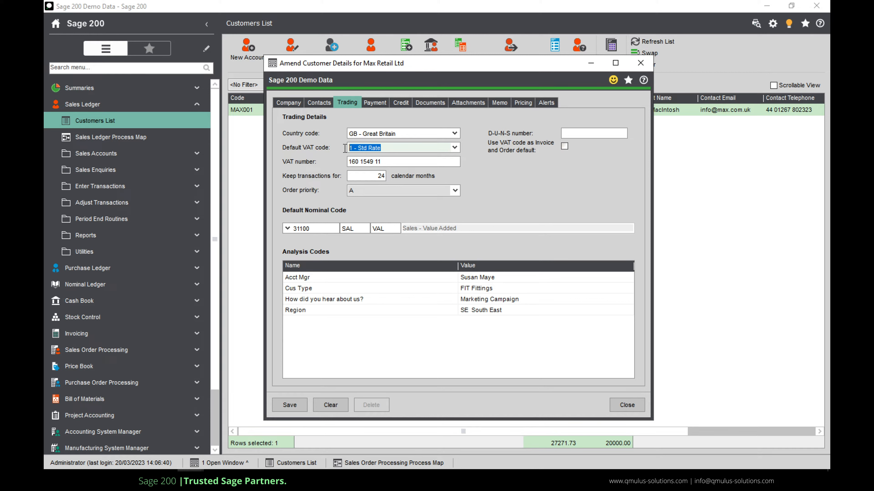
left_click(402, 133)
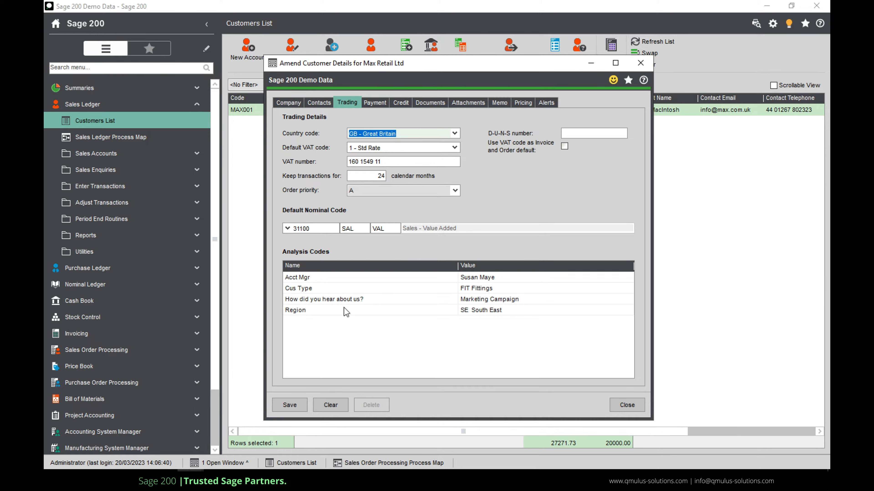
mouse_move(321, 332)
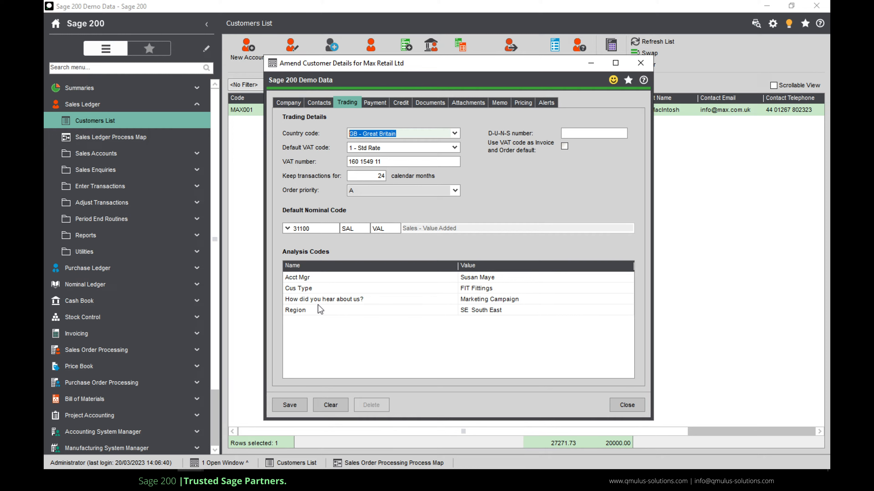
mouse_move(320, 317)
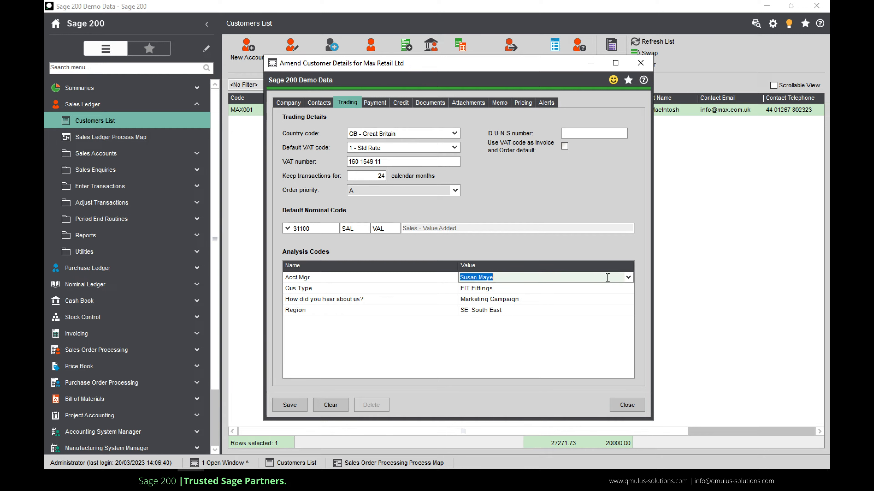
left_click(628, 277)
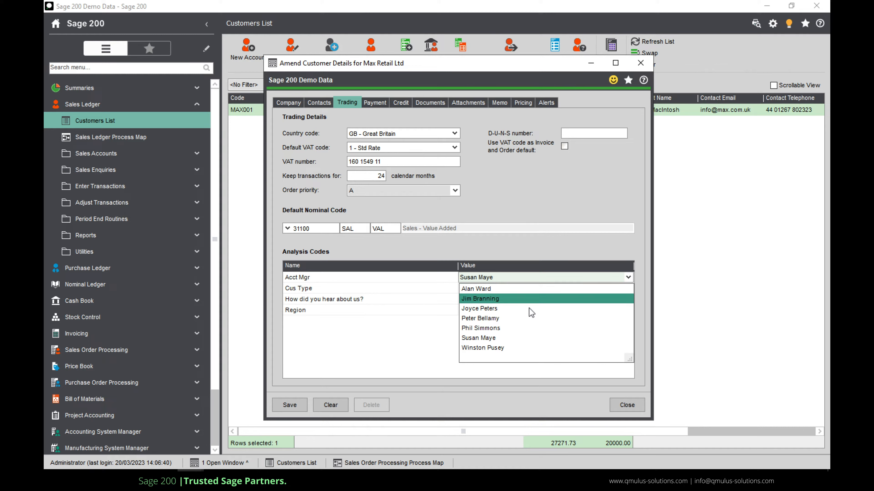
mouse_move(520, 338)
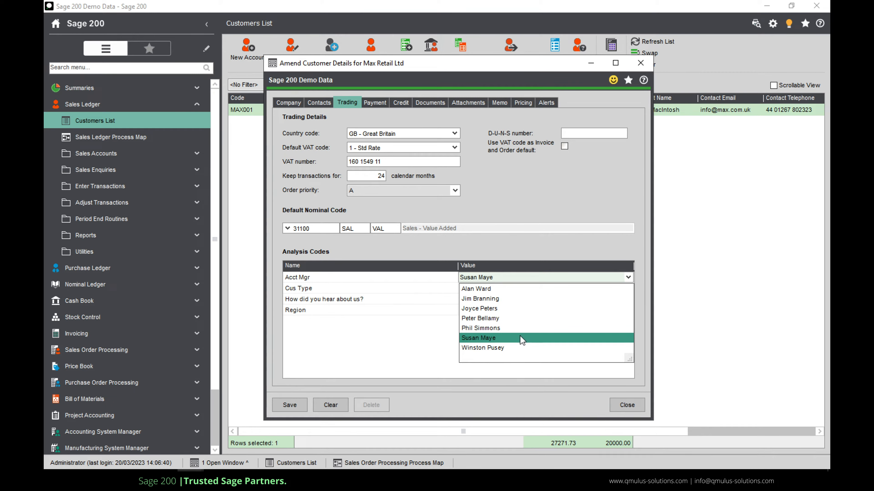
left_click(491, 338)
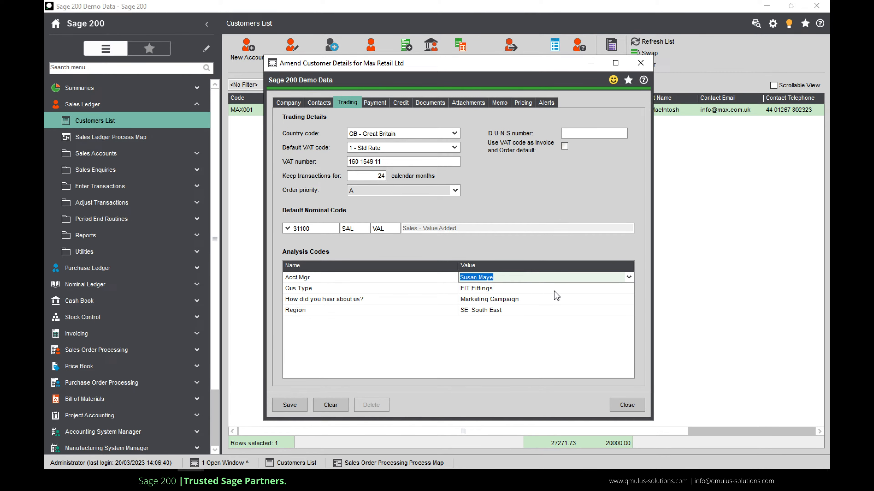
left_click(628, 277)
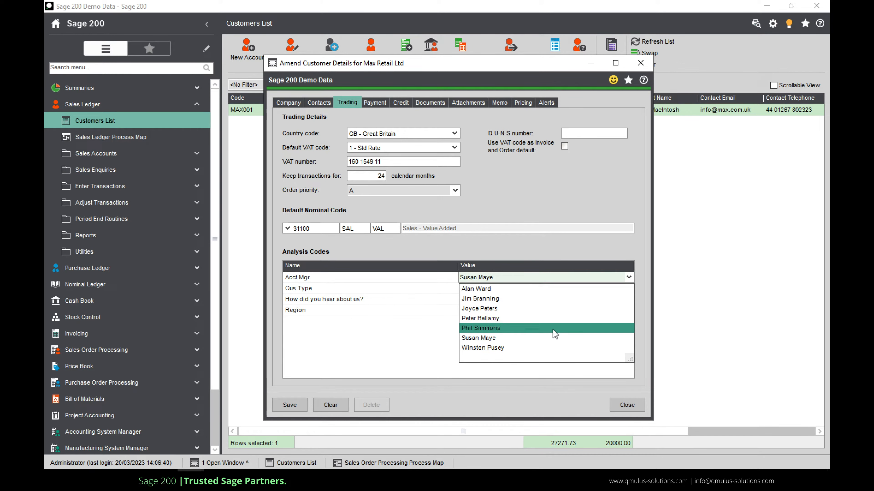
left_click(479, 299)
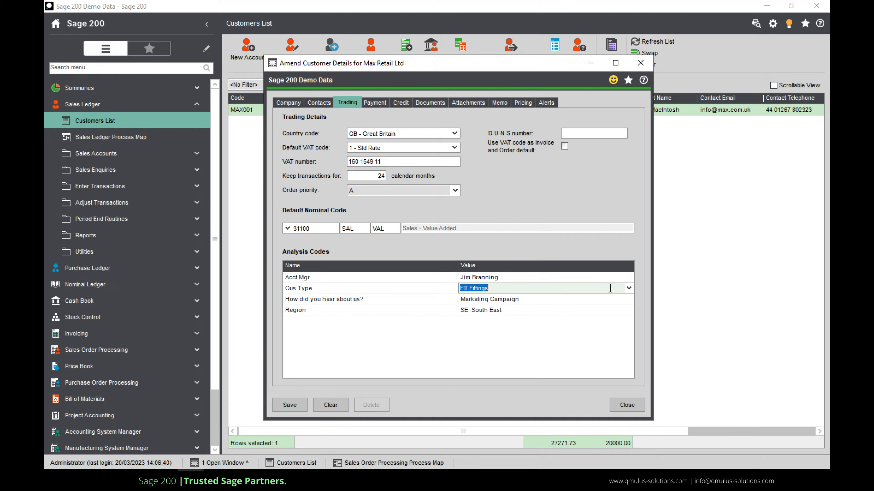
left_click(629, 288)
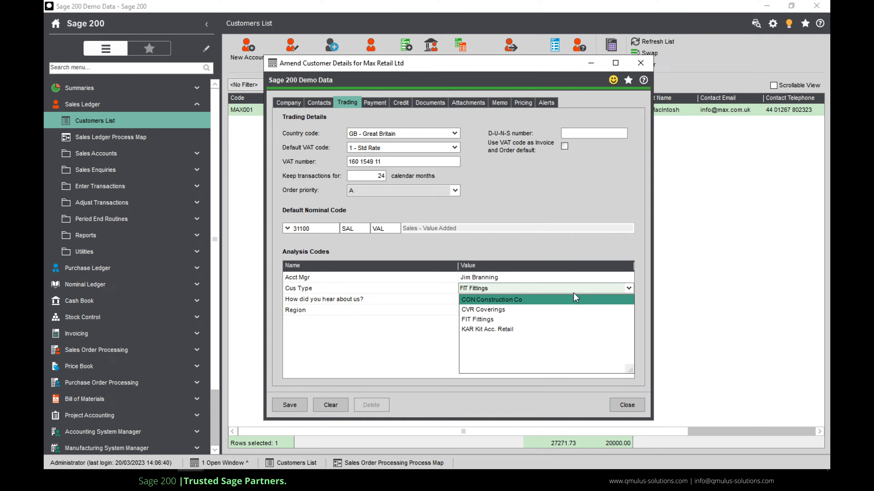
mouse_move(506, 310)
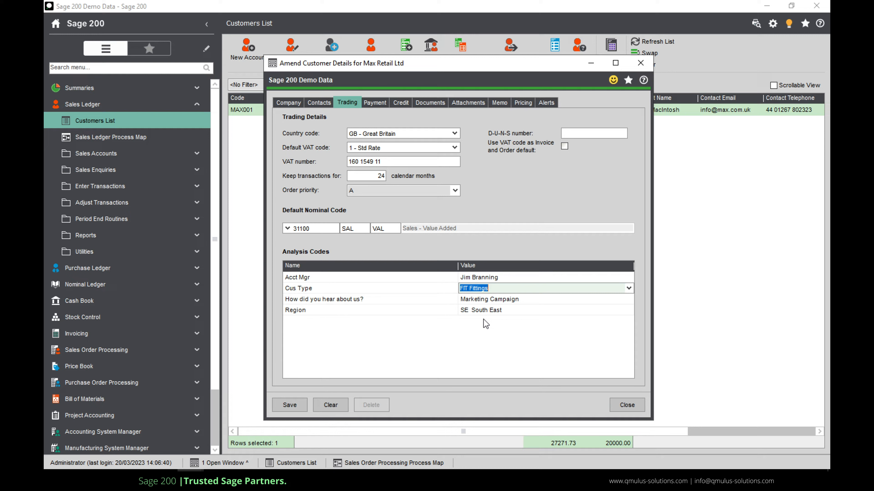
mouse_move(346, 357)
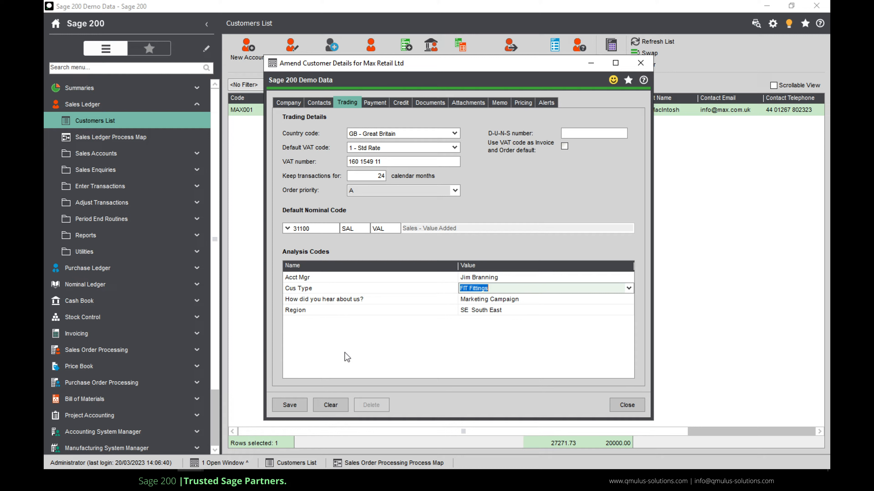
mouse_move(745, 119)
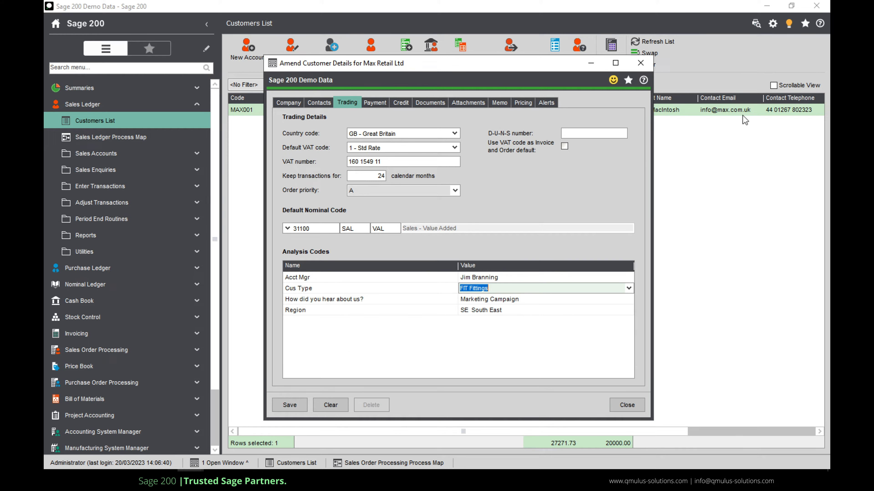
mouse_move(746, 104)
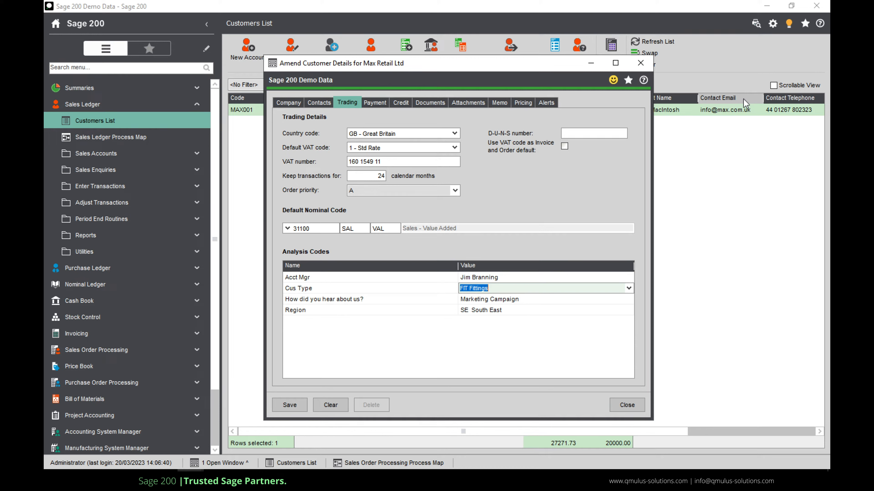
left_click(289, 405)
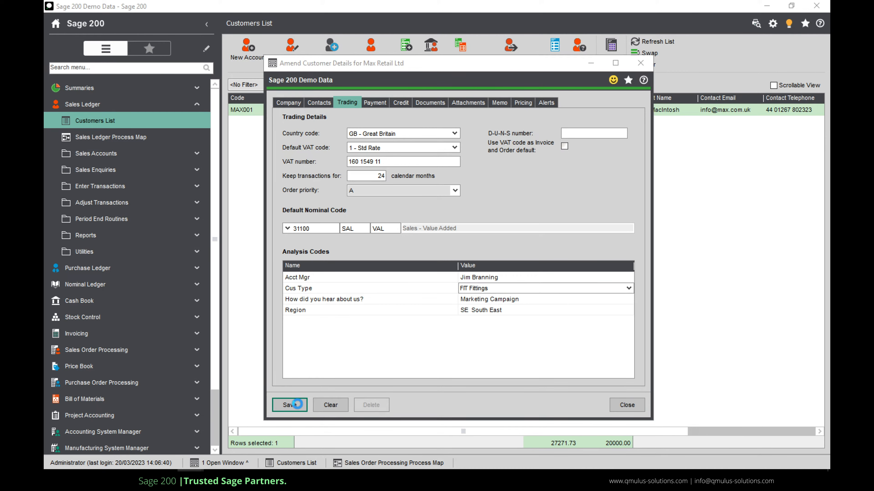
Step: Finish saving, close the Amend Customer Details window and bring up the saved customer filters
left_click(290, 405)
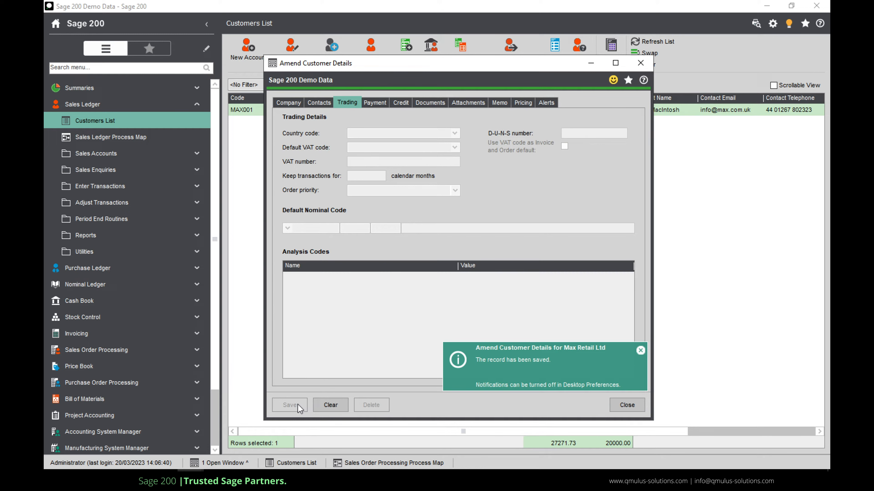
left_click(626, 405)
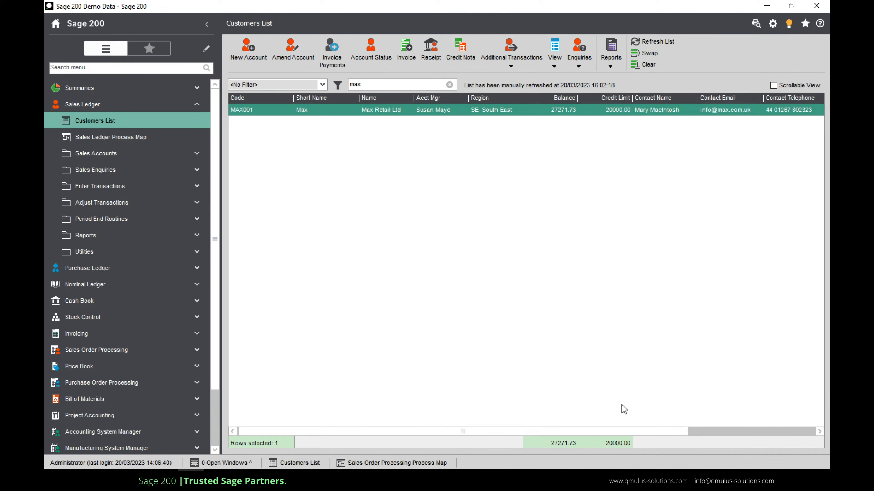
mouse_move(420, 116)
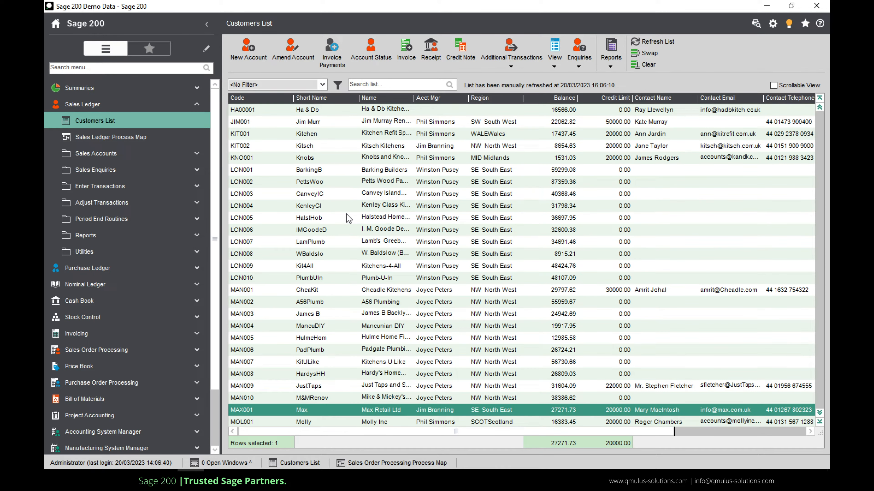
left_click(321, 84)
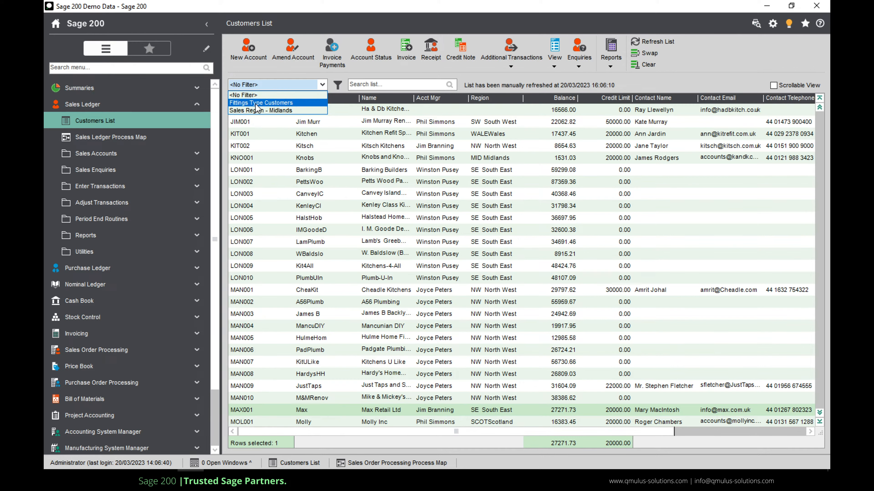
mouse_move(269, 108)
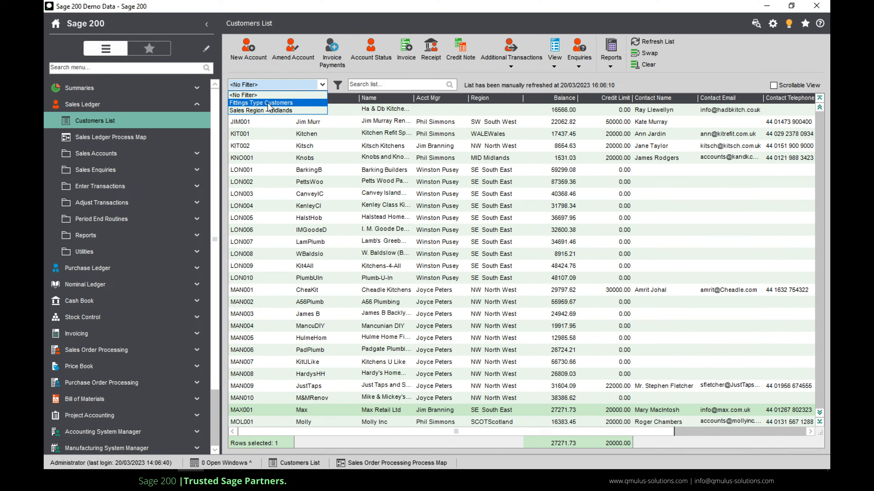
left_click(261, 102)
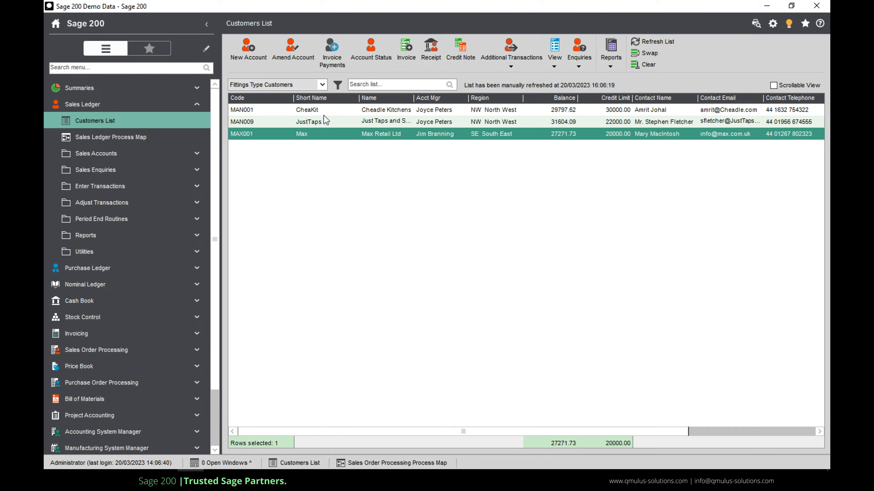
mouse_move(325, 156)
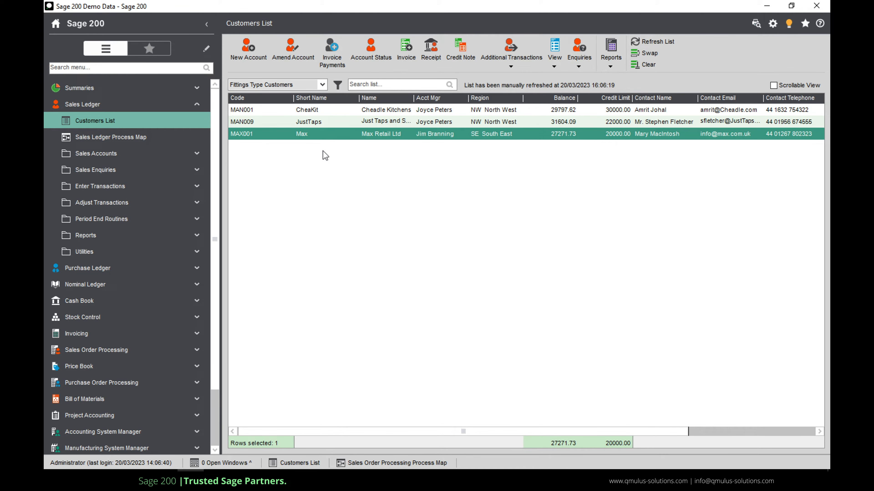
mouse_move(327, 180)
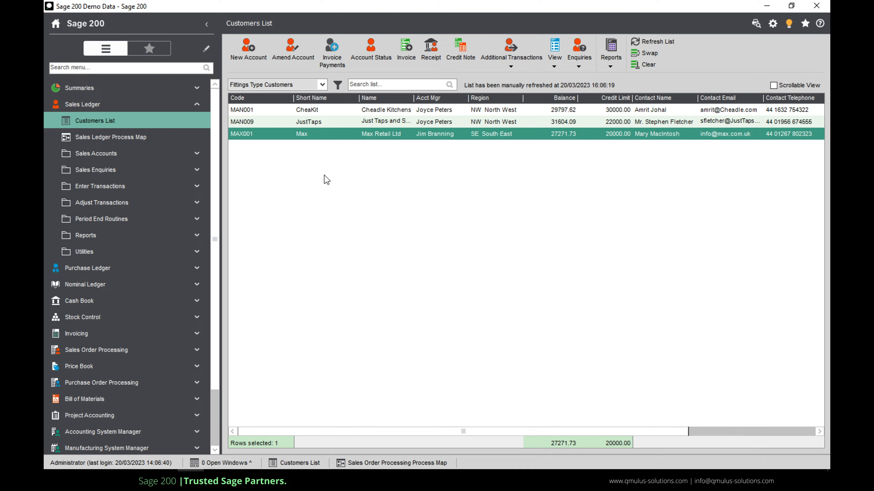
mouse_move(336, 170)
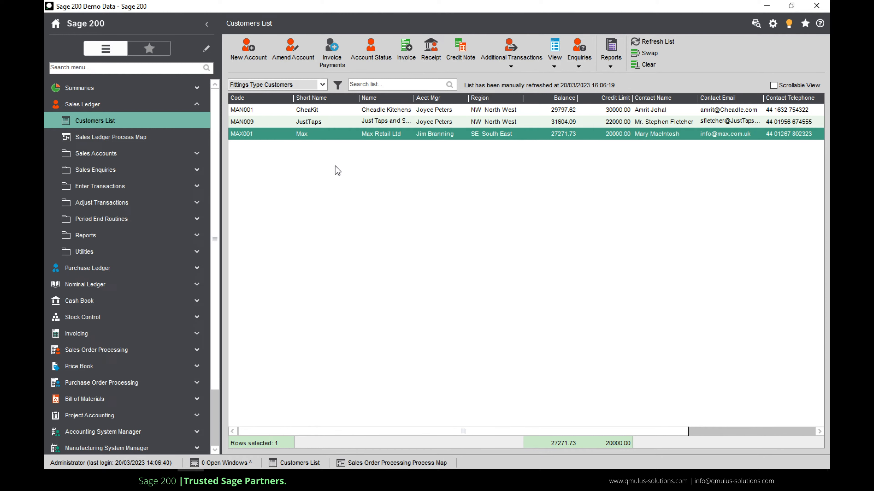
mouse_move(678, 115)
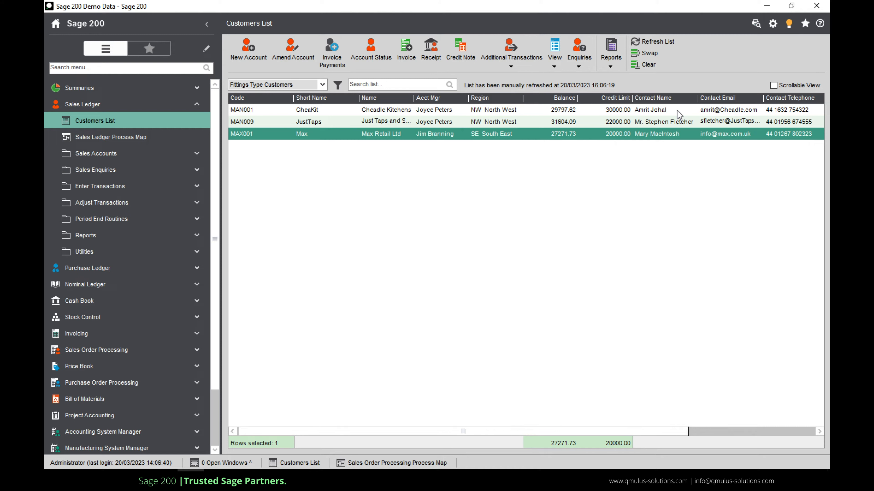
mouse_move(641, 141)
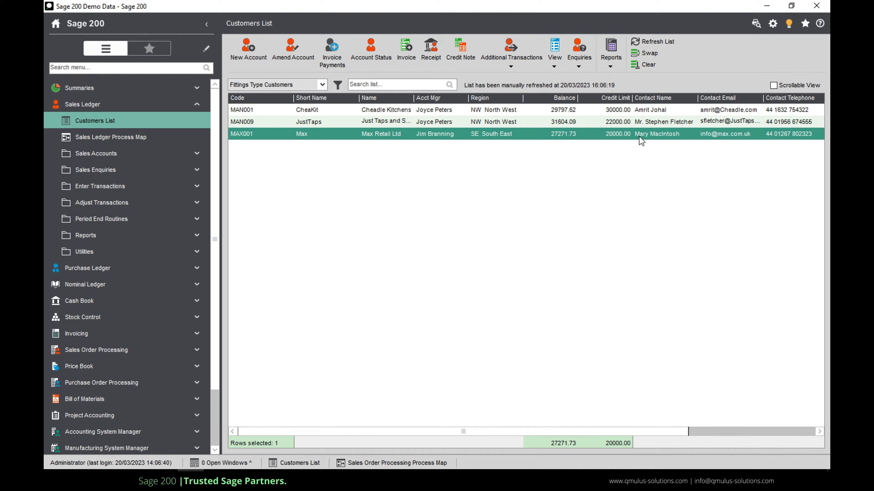
mouse_move(558, 122)
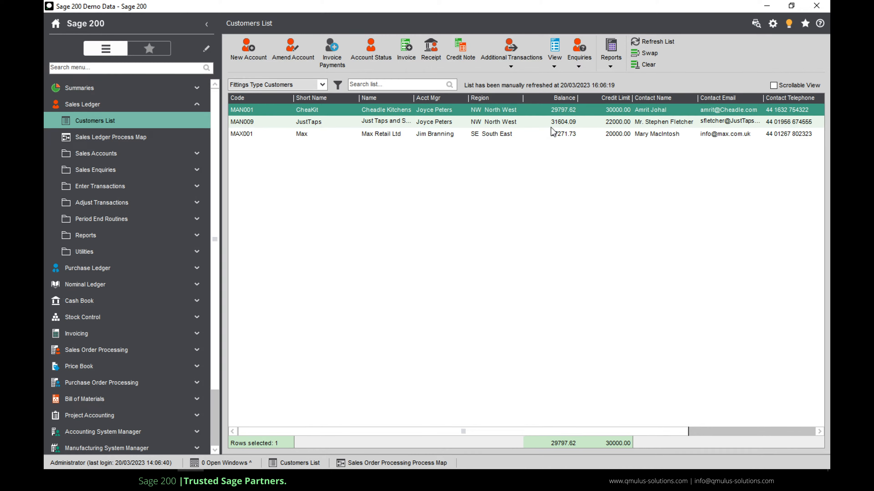
Step: Export all Fittings customers to a new Excel workbook, then start closing that workbook
right_click(551, 134)
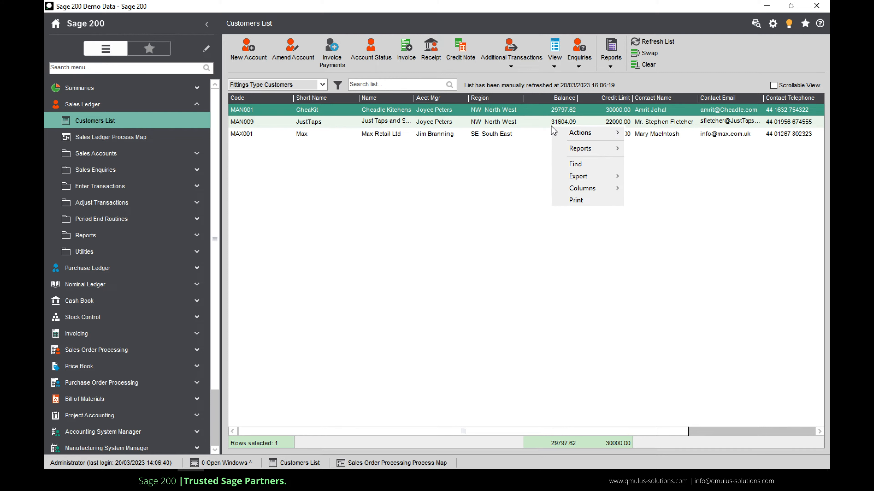
mouse_move(578, 176)
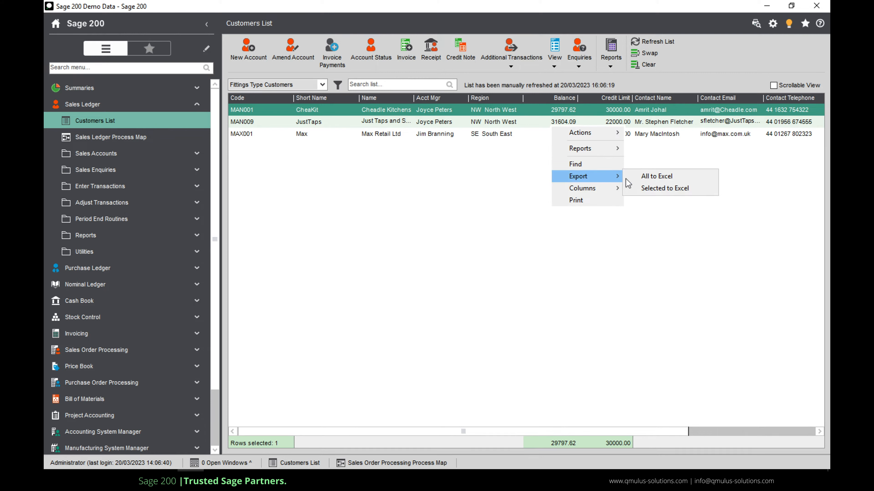
mouse_move(655, 176)
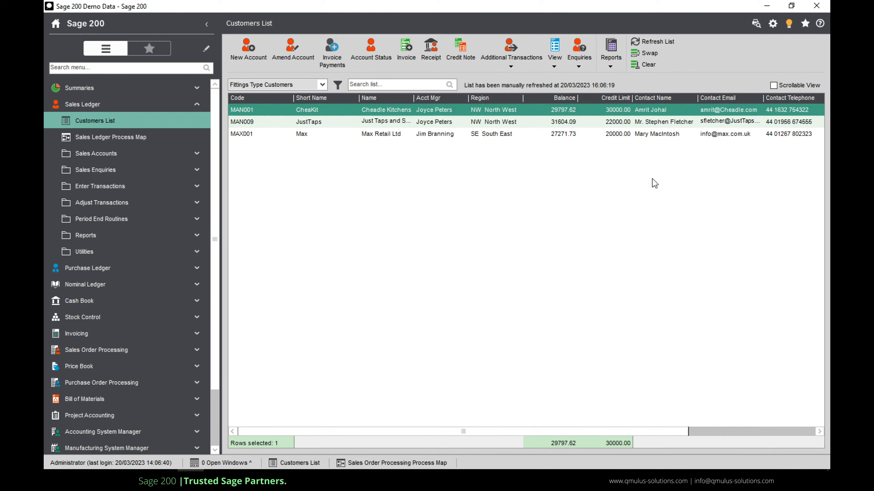
mouse_move(234, 465)
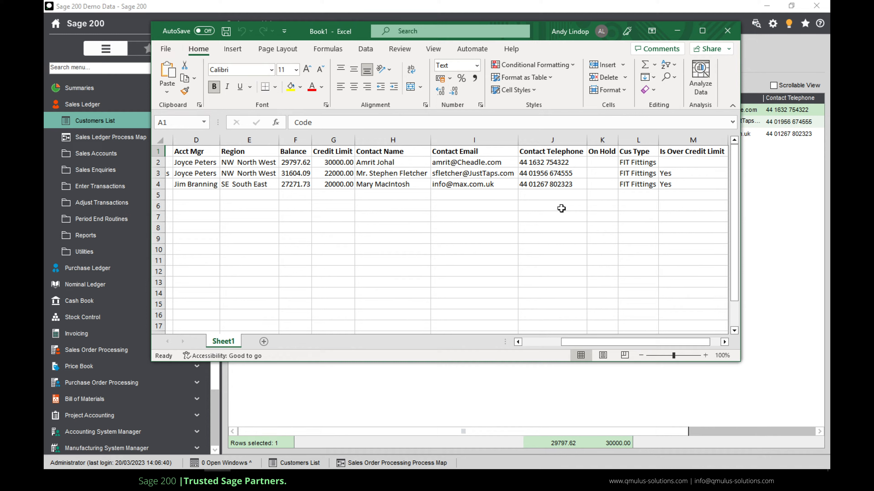
mouse_move(727, 32)
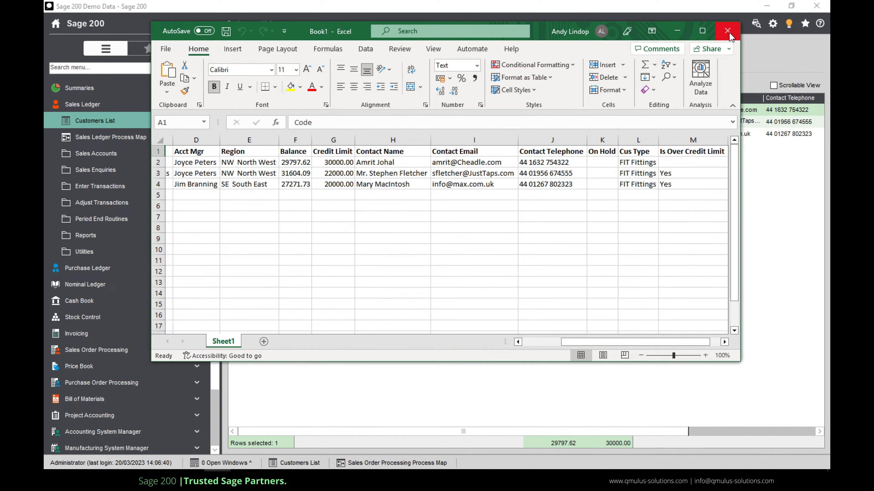
left_click(727, 30)
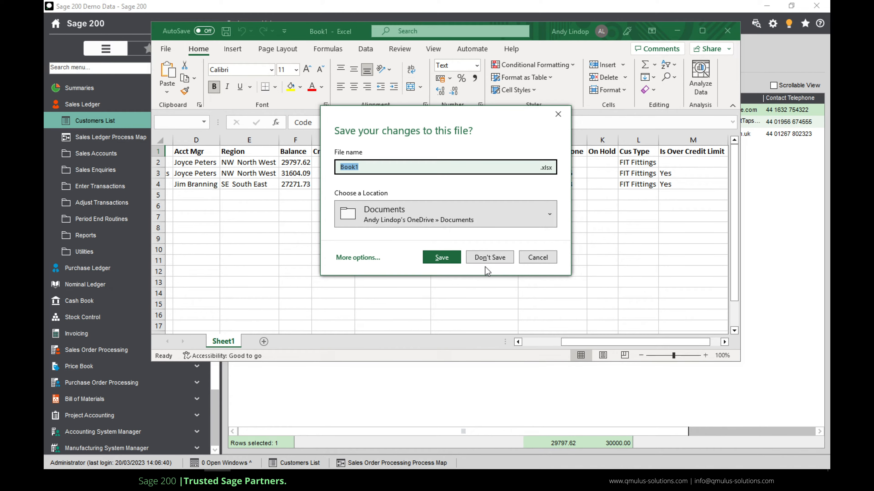
Step: Discard the exported workbook without saving, returning to the Sage customer list
left_click(489, 256)
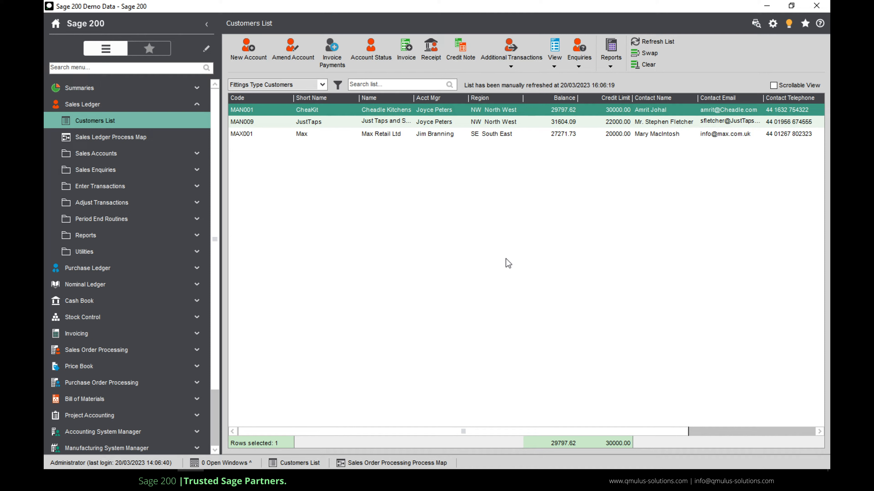
mouse_move(86, 235)
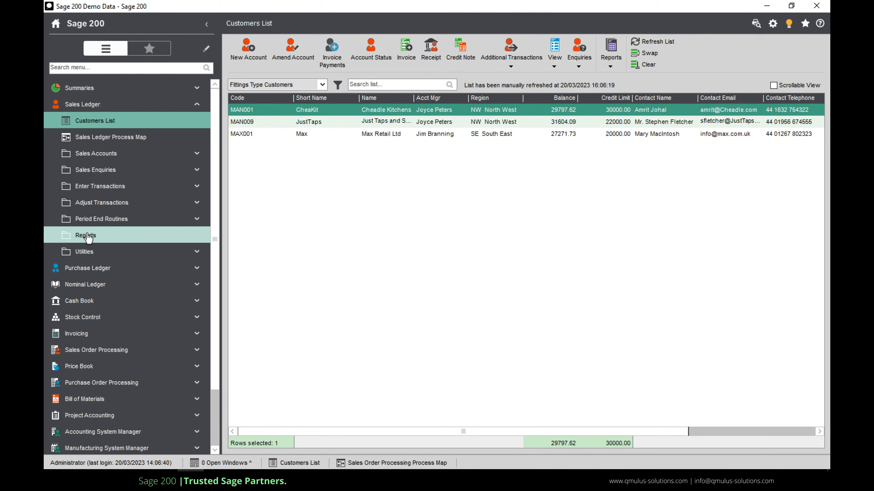
Step: Expand Reports and Account Analysis in the Sales Ledger and launch the Trading Report (Detailed)
left_click(86, 235)
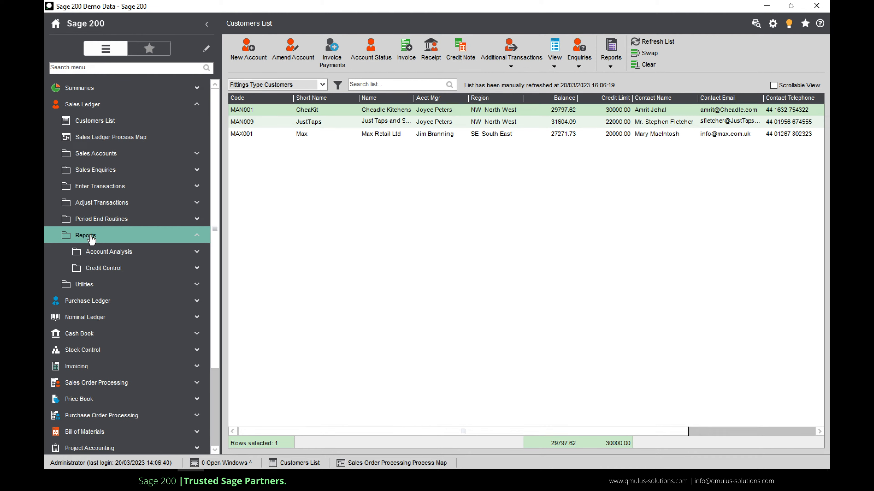
mouse_move(109, 251)
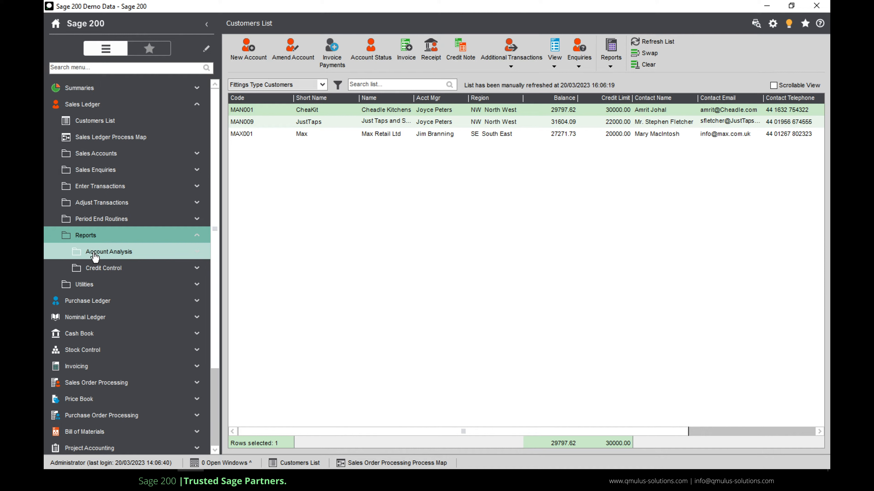
left_click(109, 251)
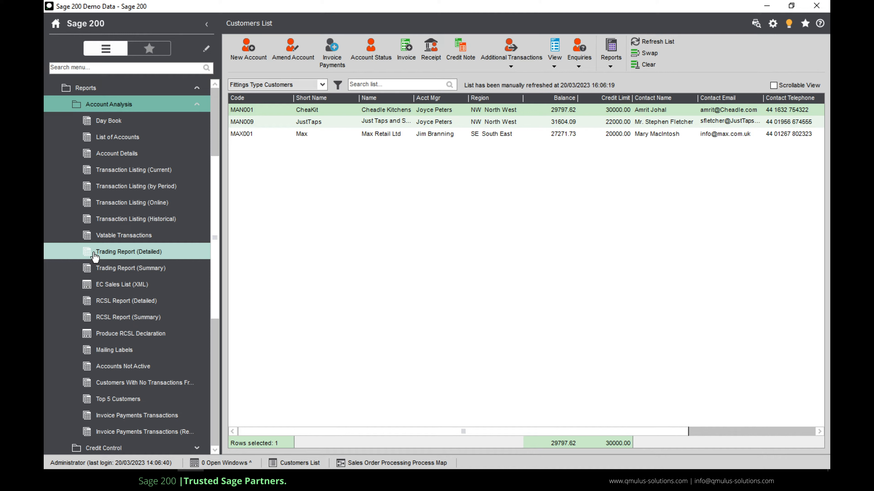
mouse_move(124, 258)
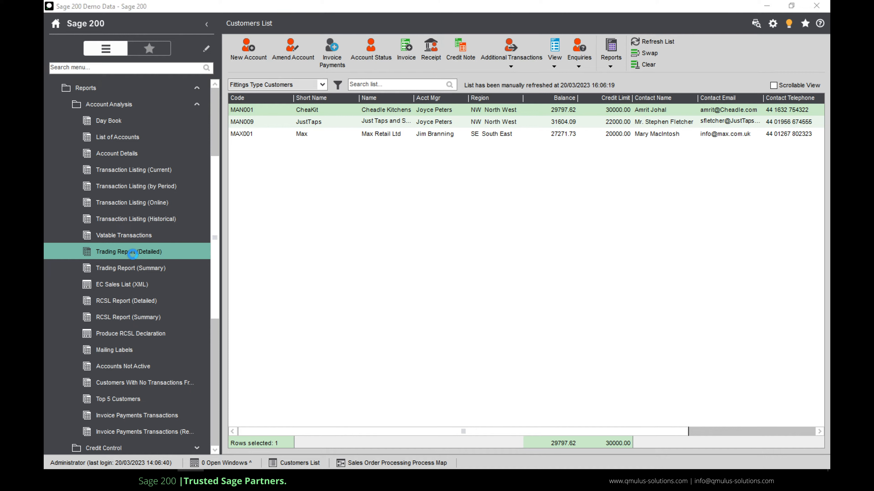
double_click(129, 251)
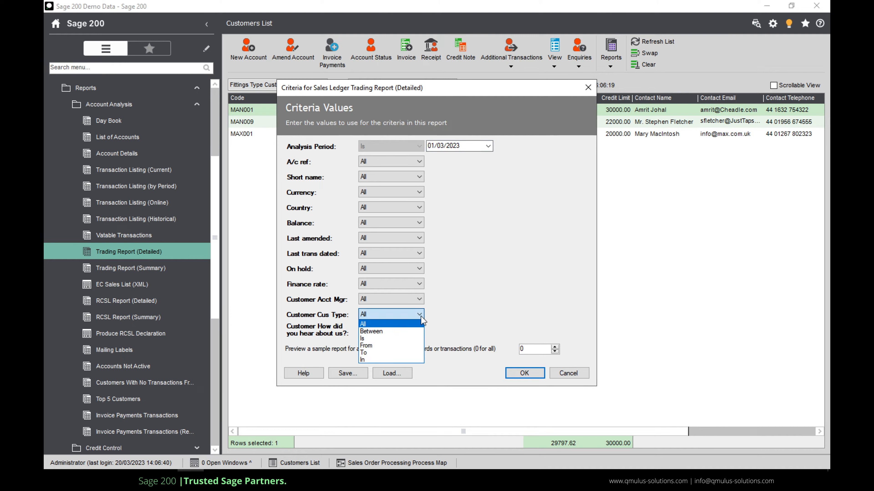
Step: Set Customer Cus Type Is FIT Fittings in Criteria Values and run the trading report
left_click(362, 338)
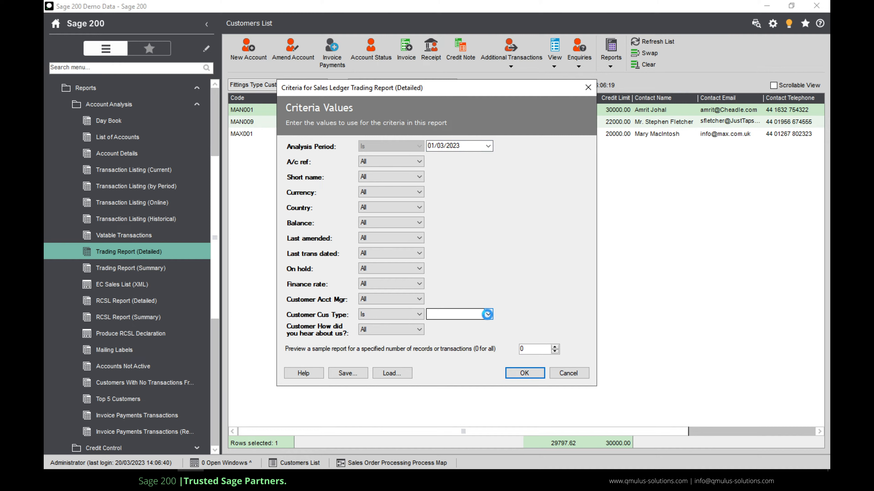
left_click(486, 314)
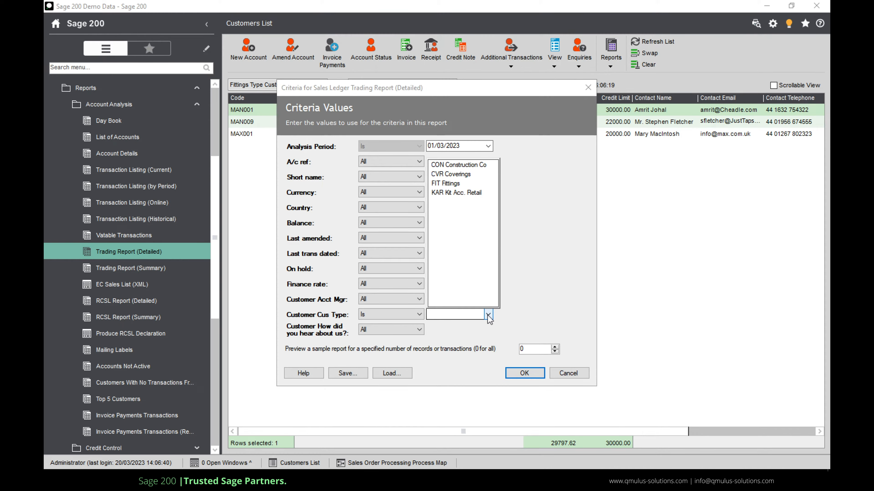
left_click(445, 183)
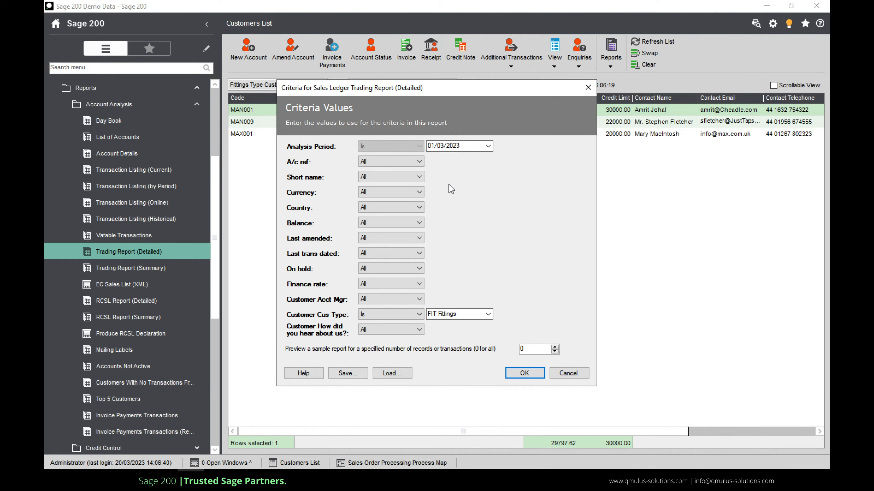
mouse_move(512, 383)
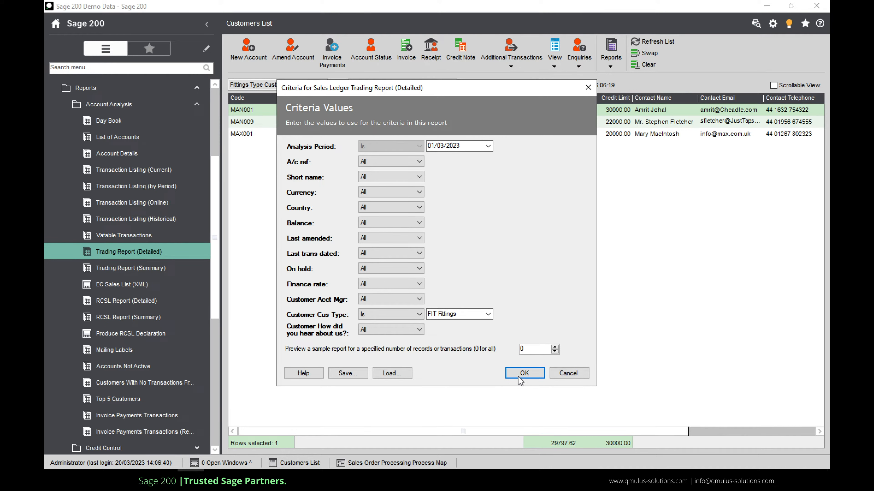
left_click(524, 372)
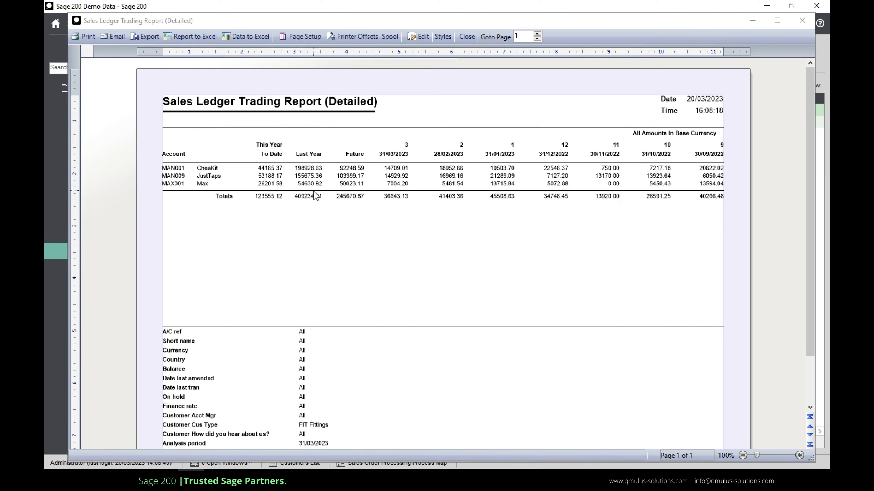
mouse_move(436, 178)
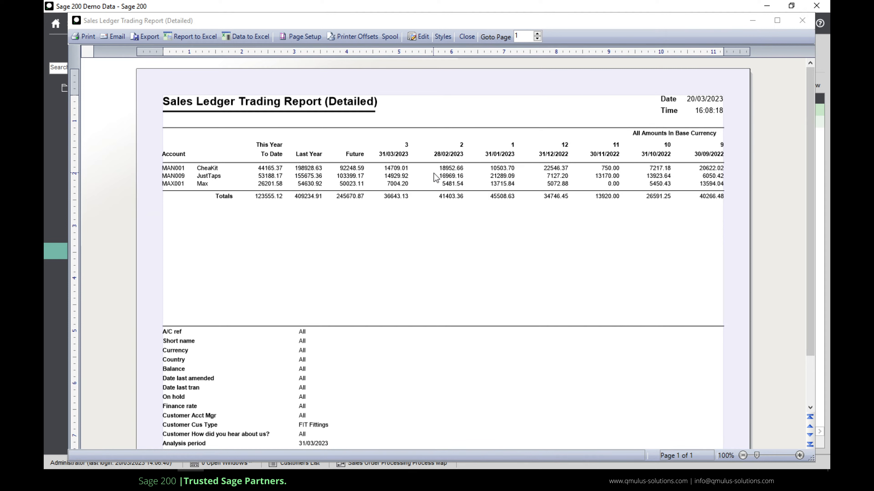
mouse_move(594, 185)
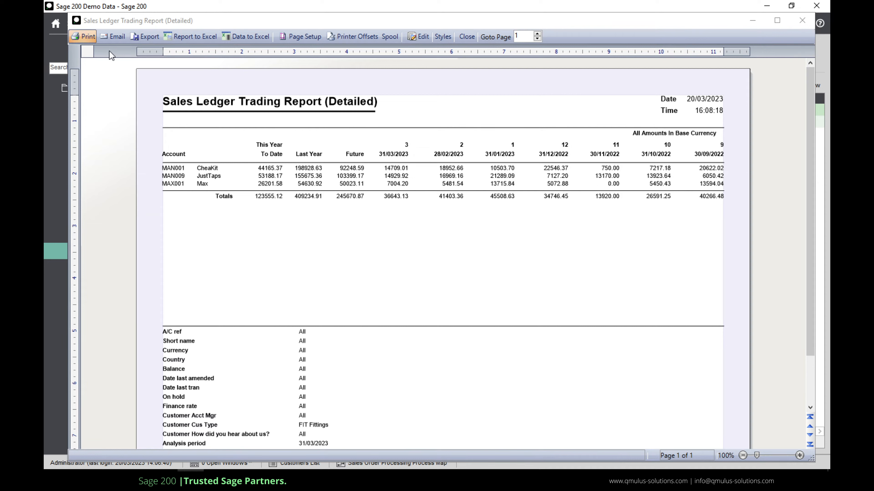
mouse_move(138, 48)
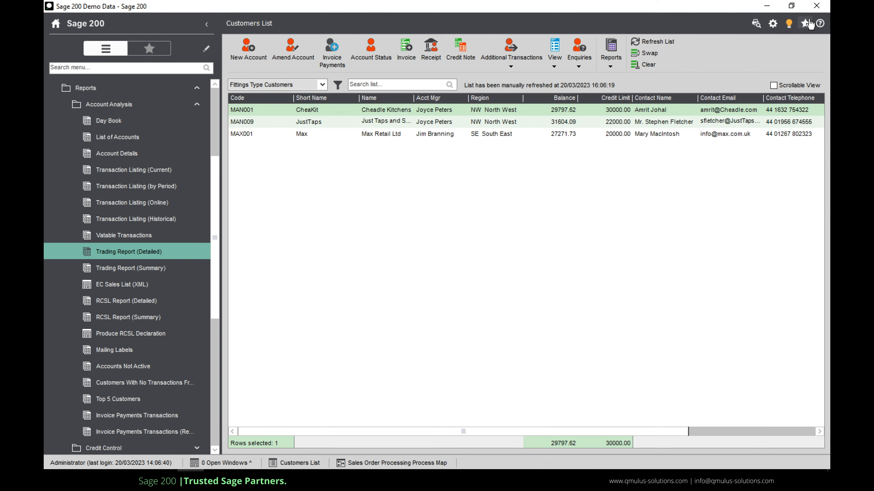
Step: Amend the MAX001 Max Retail Ltd account and view its attached files
left_click(804, 23)
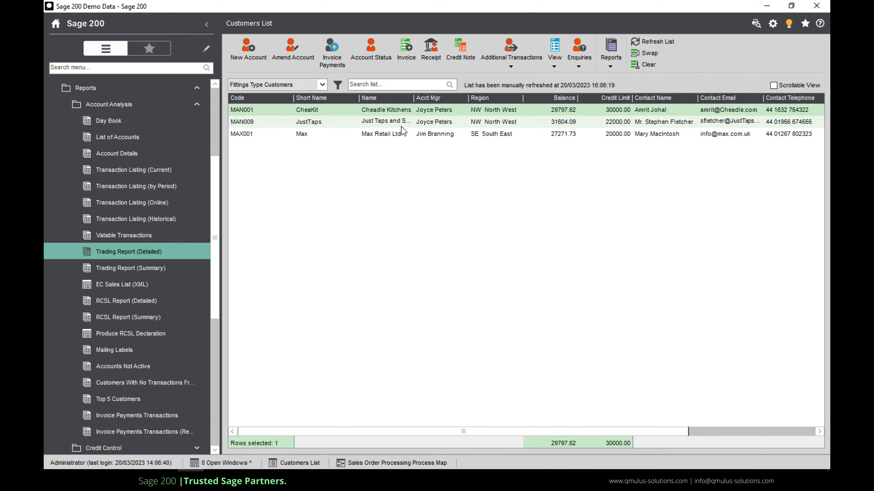
left_click(385, 133)
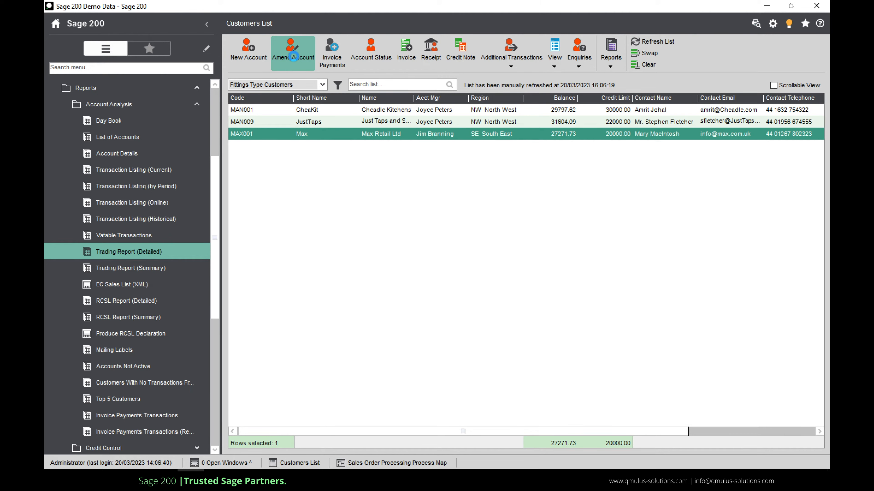
left_click(293, 50)
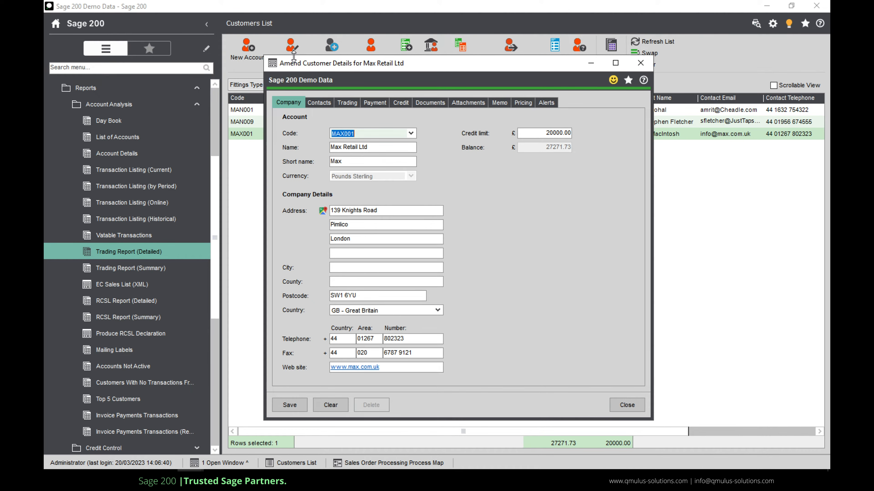
left_click(468, 102)
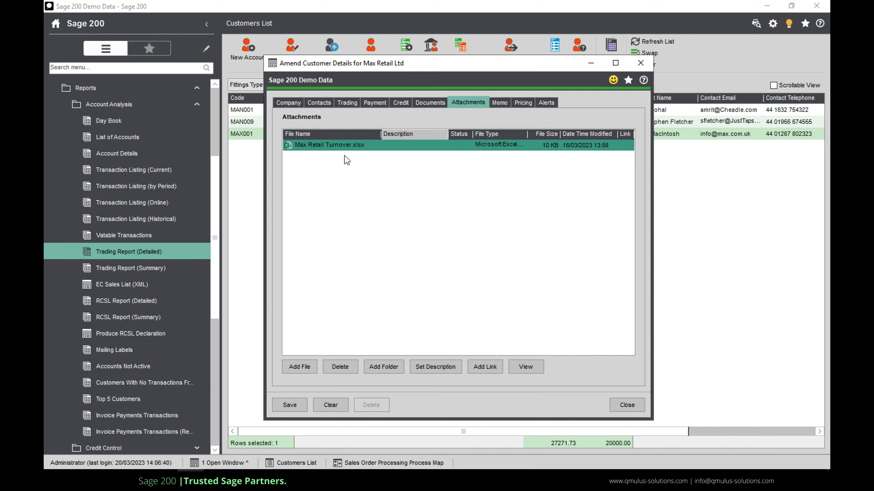
mouse_move(404, 205)
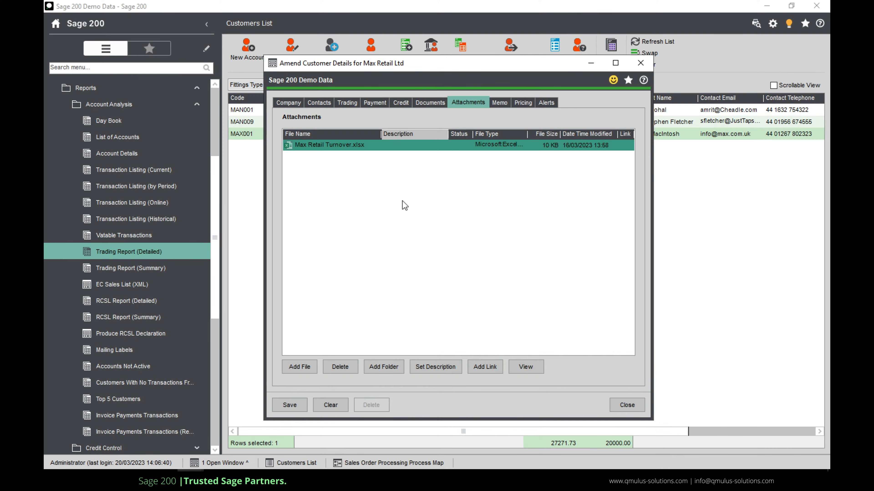
Step: Review the 10% discount alert in its edit dialog and cancel without changes
left_click(545, 102)
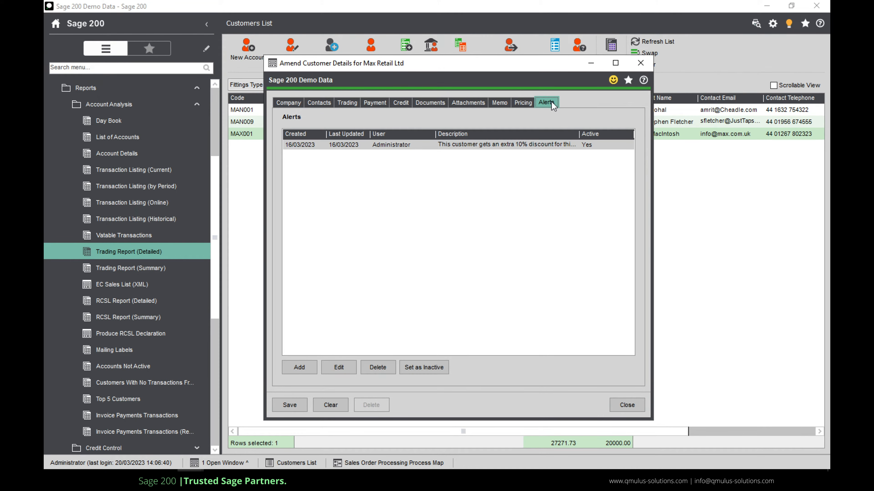
left_click(506, 144)
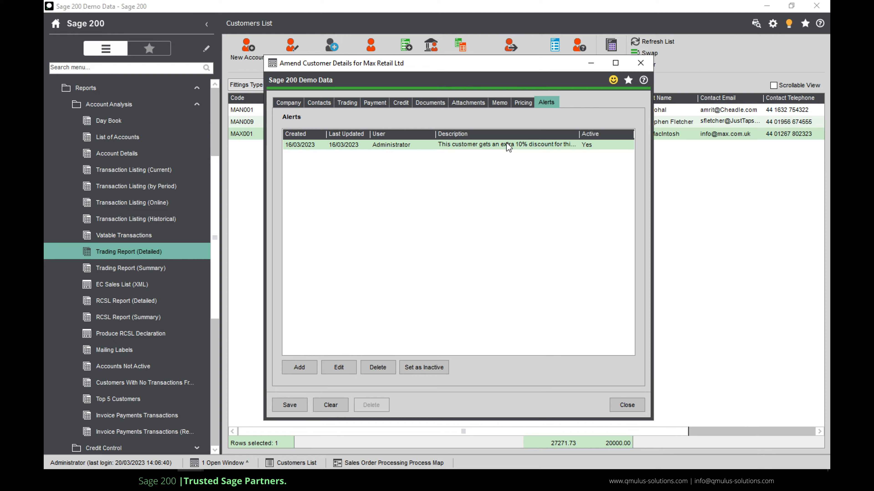
left_click(338, 367)
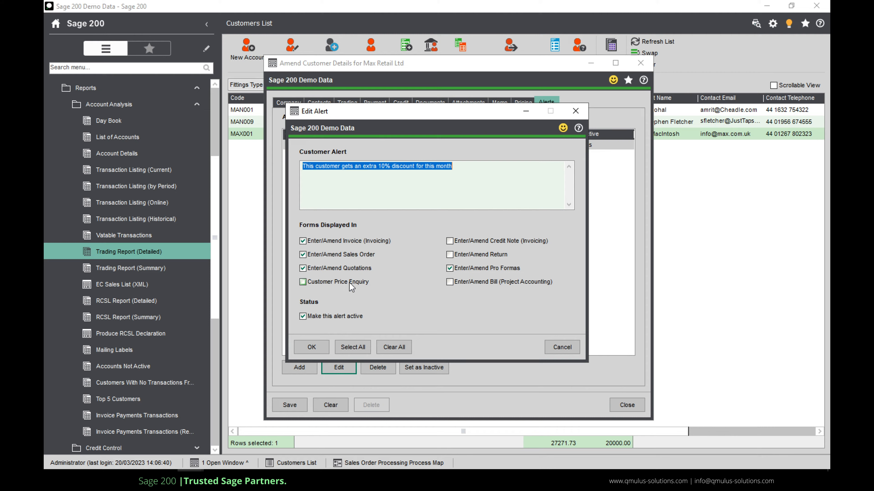
left_click(302, 282)
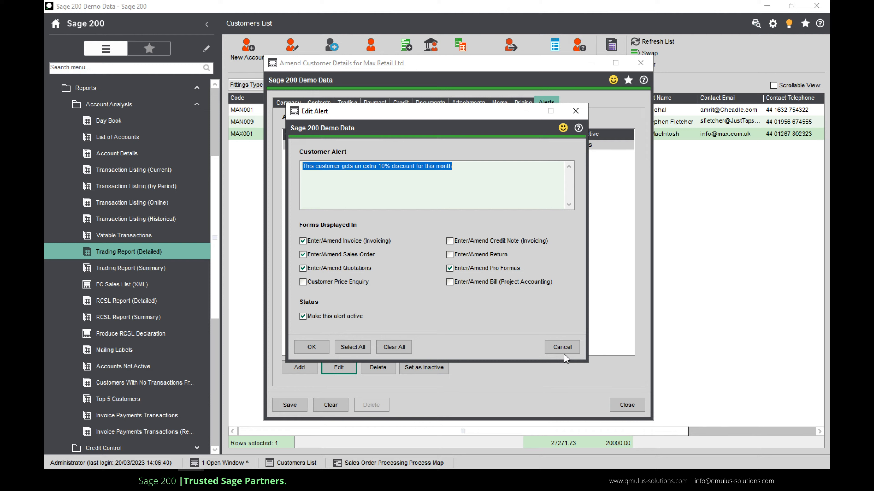
left_click(561, 347)
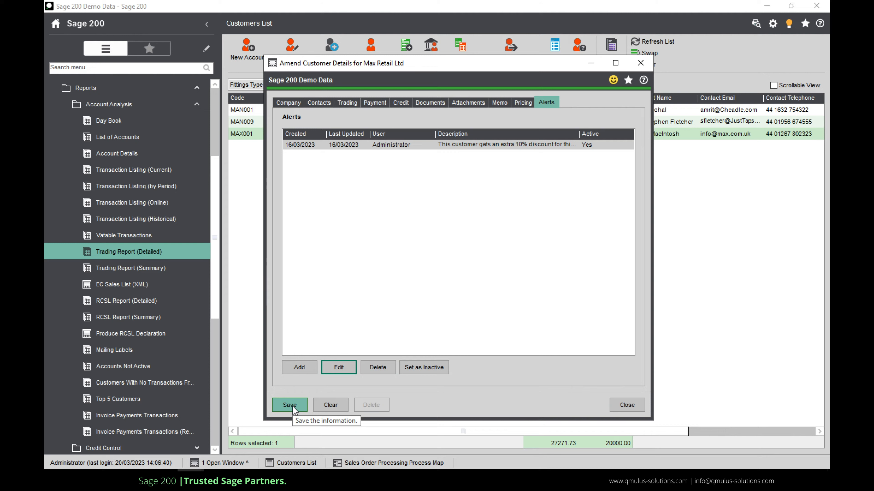
Step: Save Max Retail Ltd's customer record and return to the customers list
left_click(289, 405)
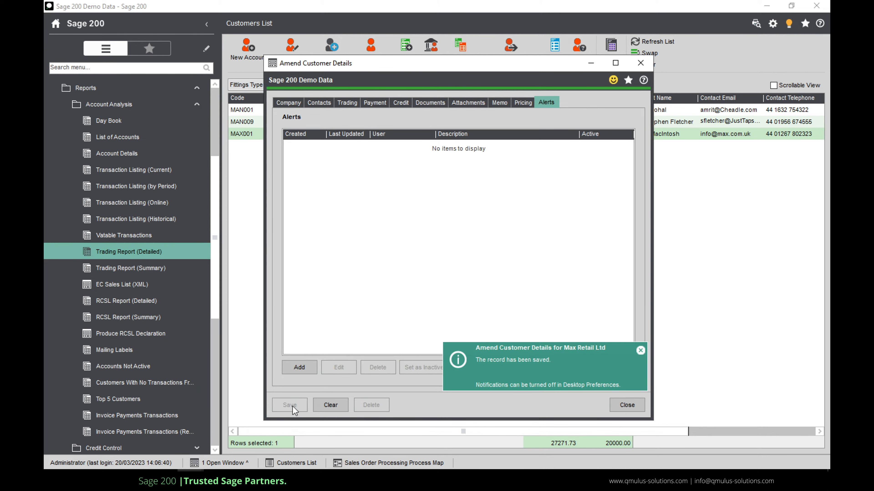
left_click(625, 404)
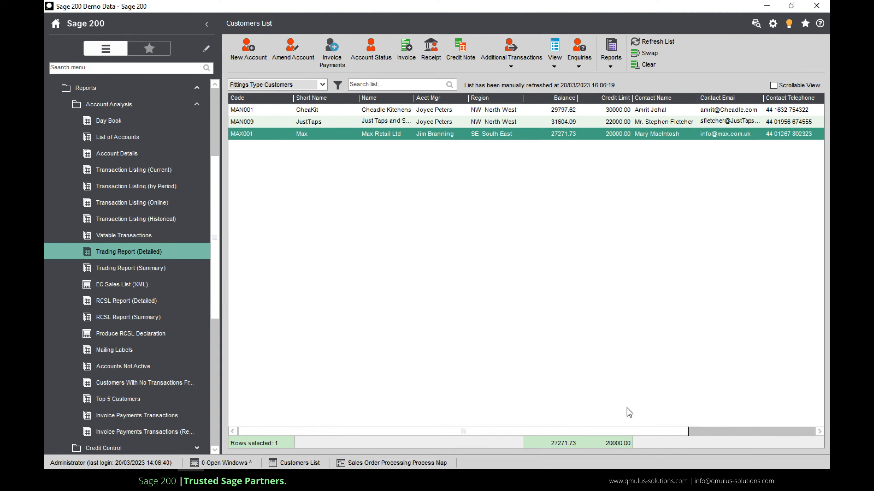
mouse_move(574, 163)
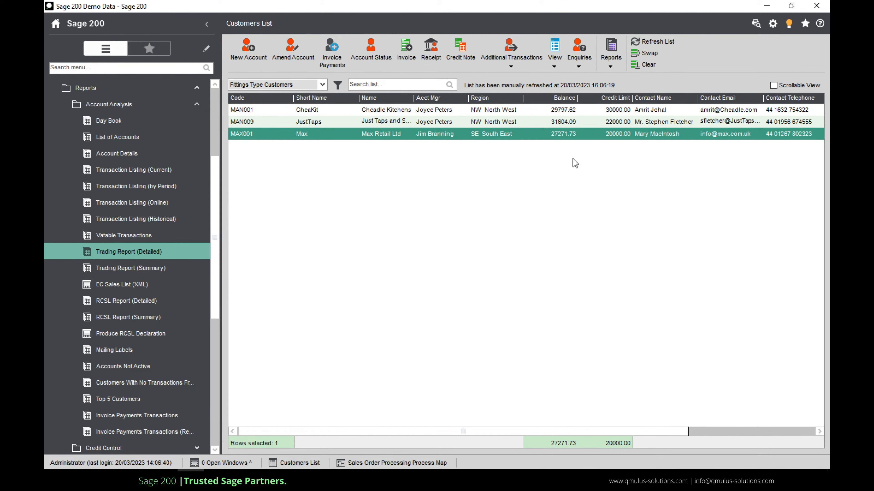
mouse_move(558, 139)
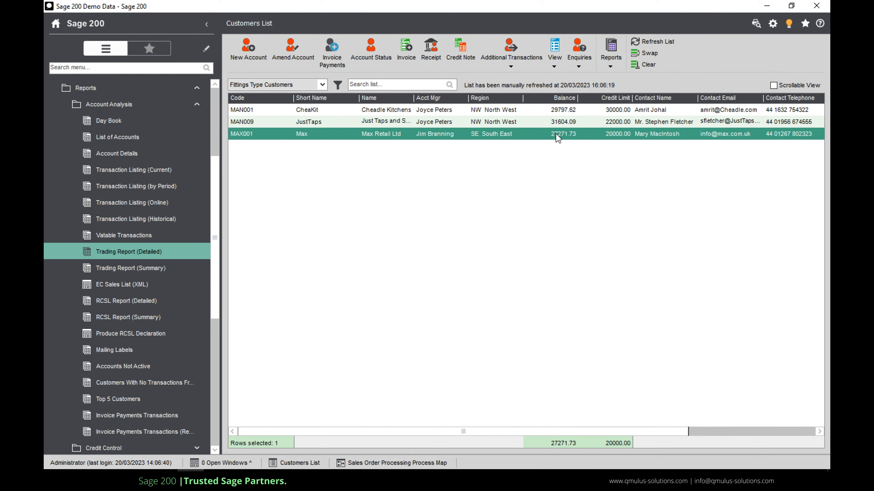
mouse_move(578, 80)
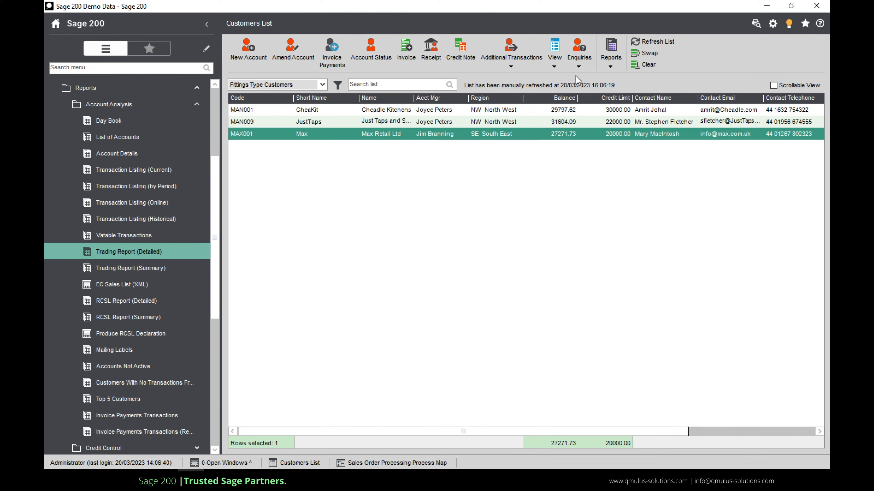
Step: Launch Transaction Enquiry from the Enquiries menu for Max Retail Ltd
left_click(578, 50)
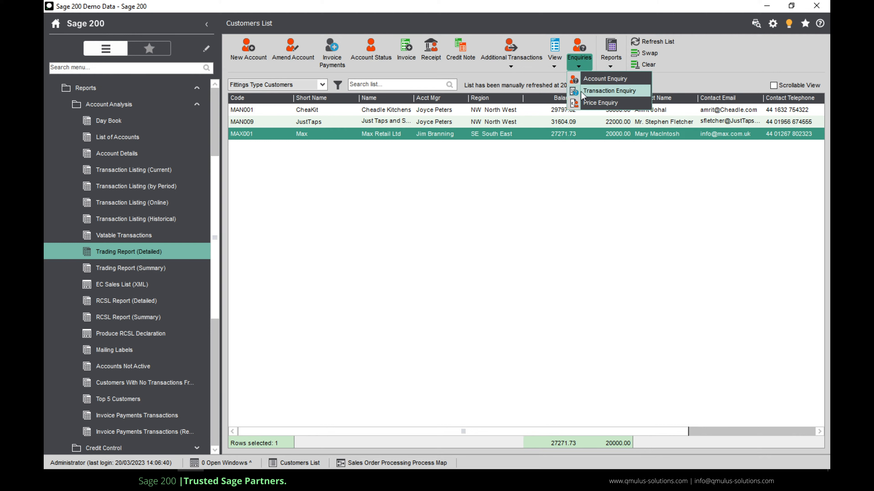
mouse_move(611, 98)
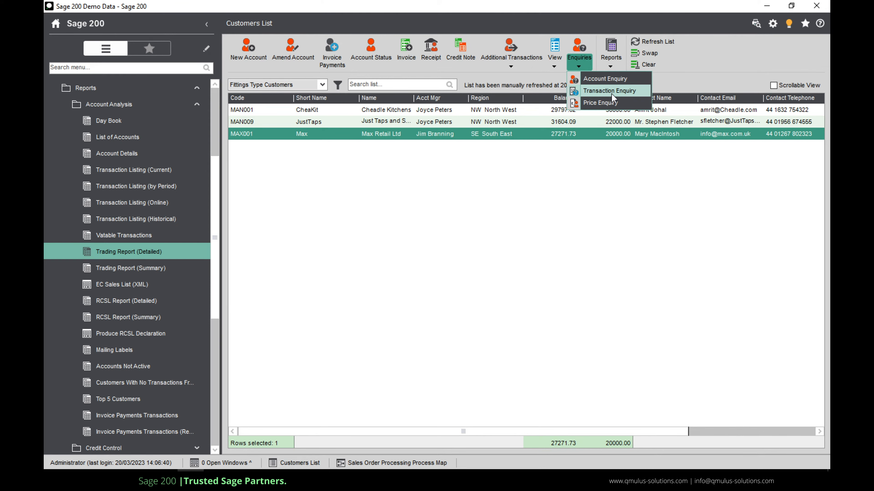
left_click(609, 91)
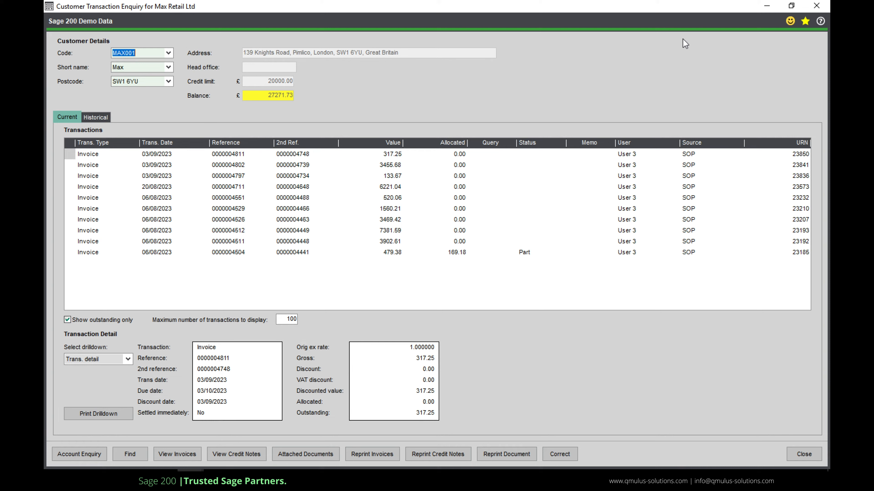
mouse_move(512, 267)
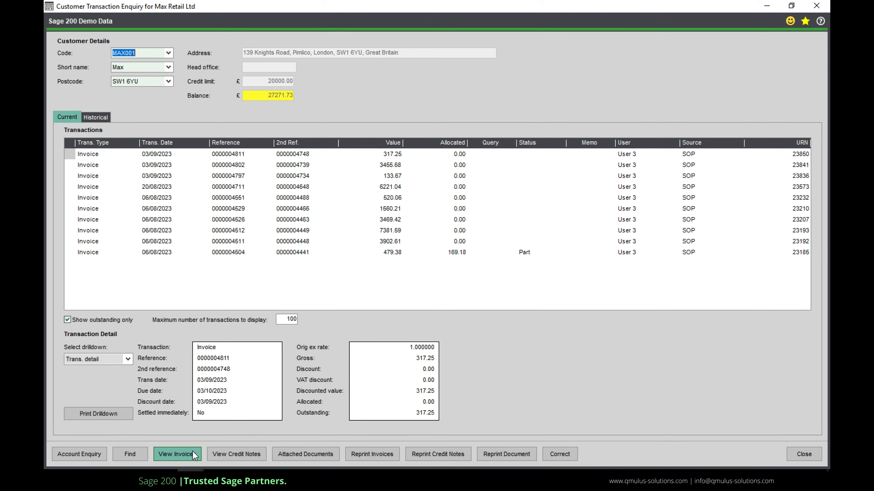
mouse_move(478, 405)
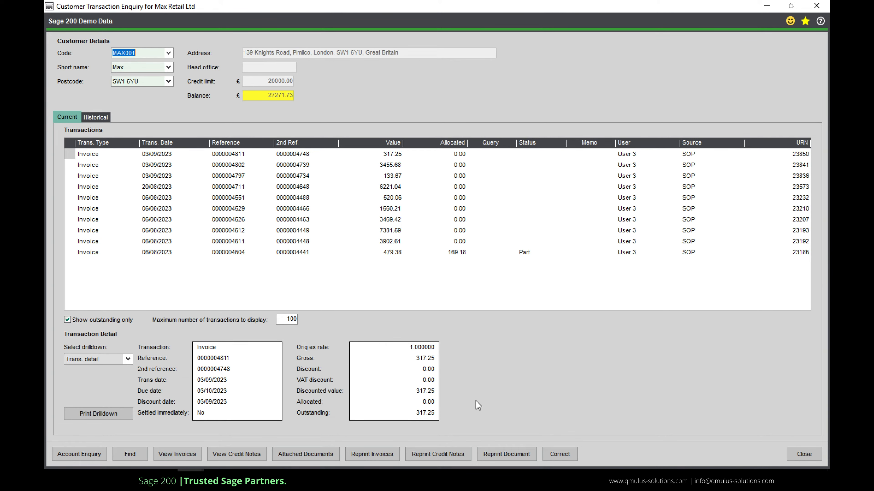
mouse_move(560, 454)
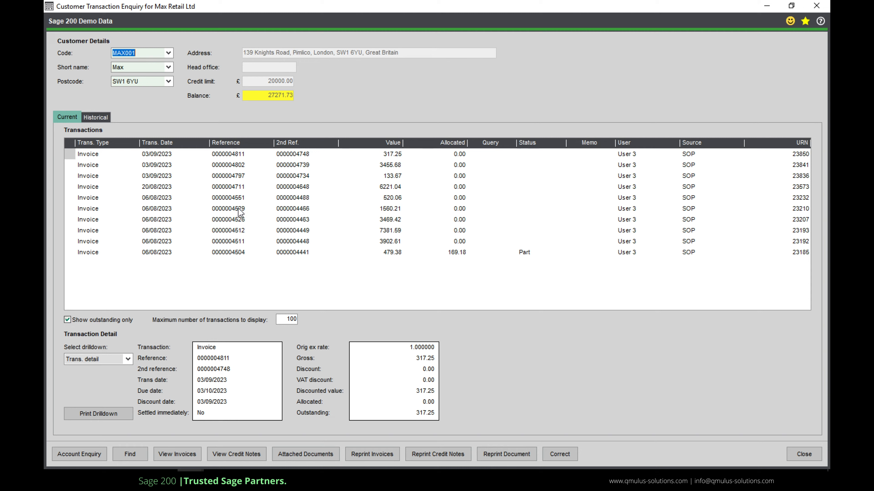
left_click(227, 208)
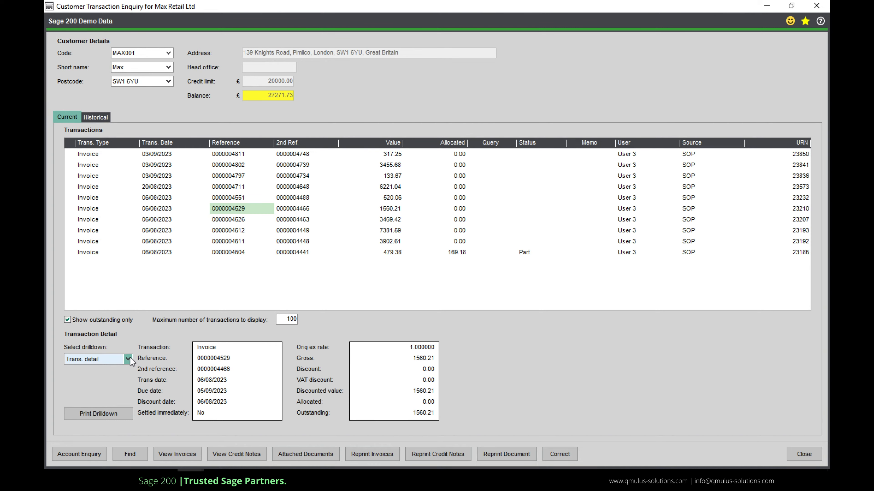
left_click(128, 359)
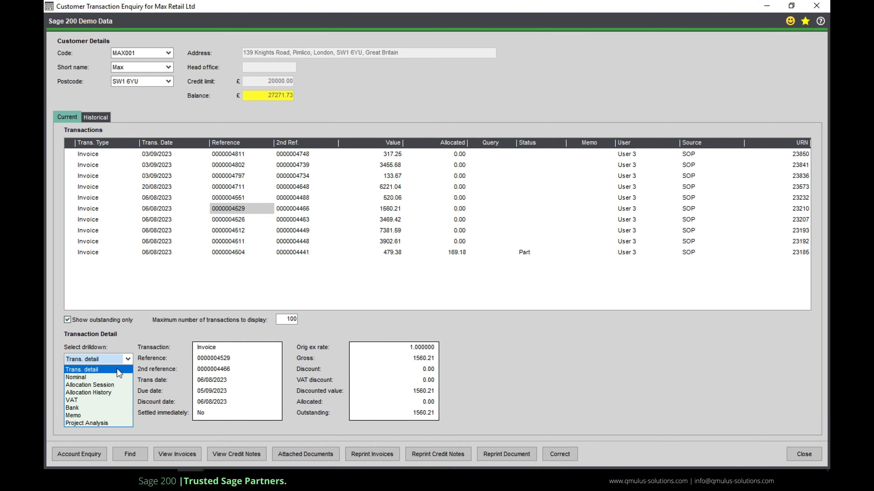
left_click(73, 415)
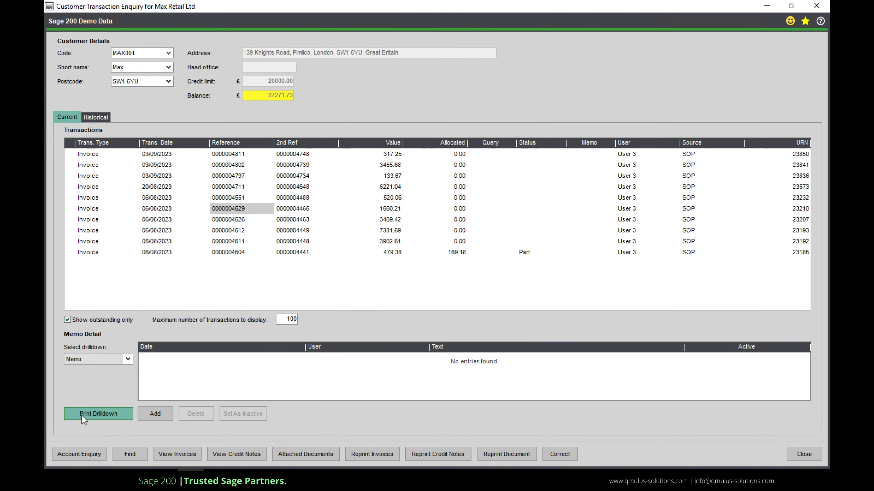
left_click(155, 414)
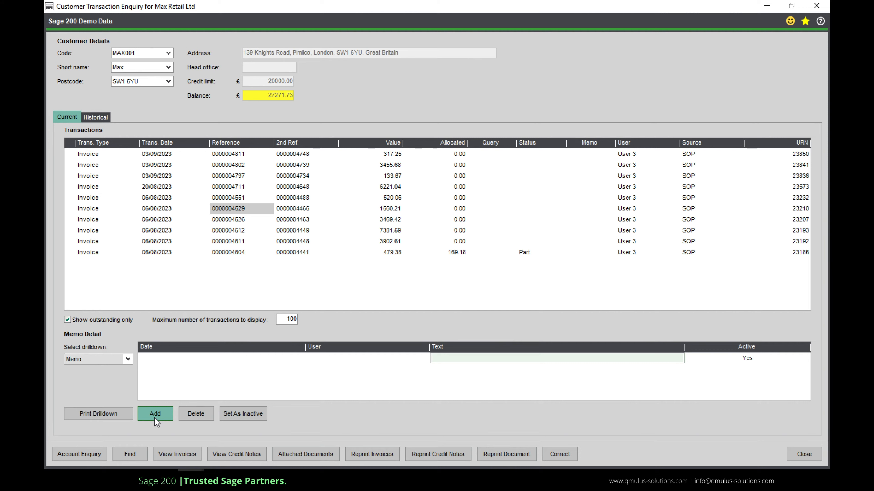
type("Goods are faulty")
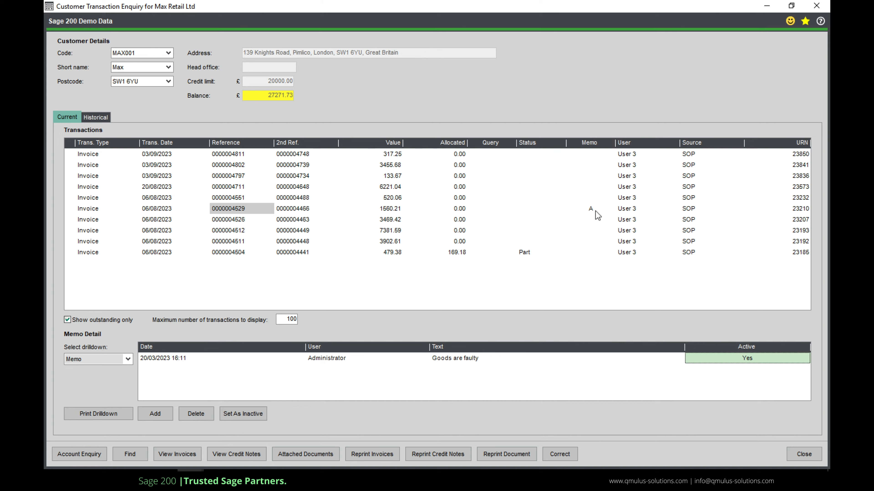
left_click(589, 208)
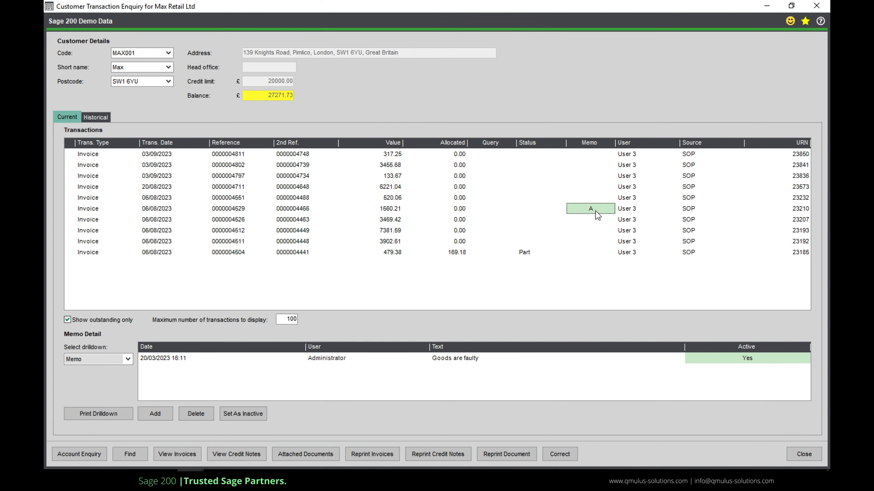
mouse_move(494, 213)
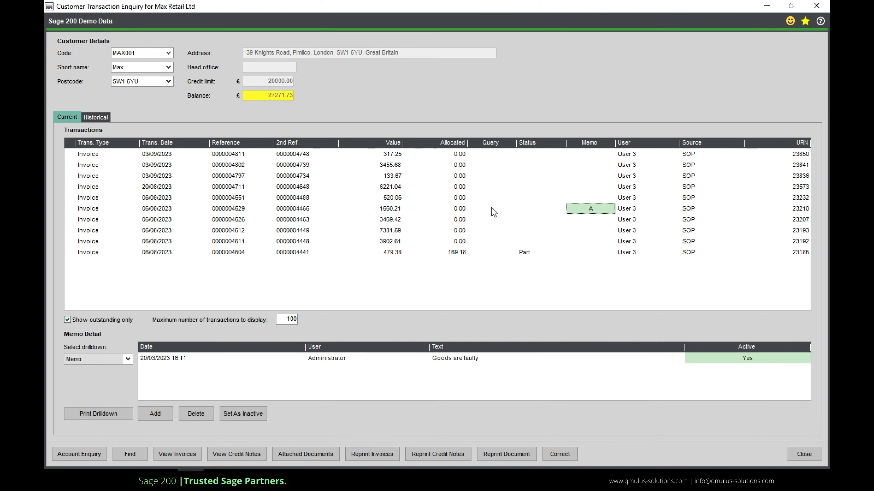
left_click(492, 208)
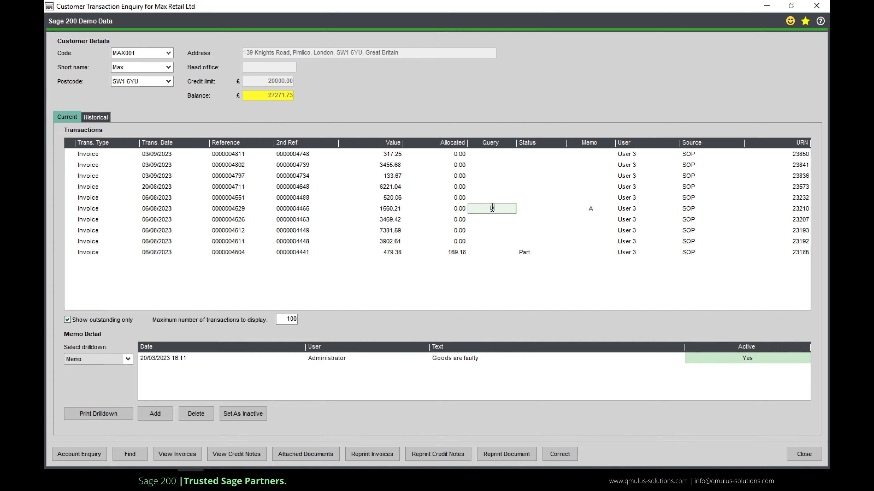
left_click(539, 208)
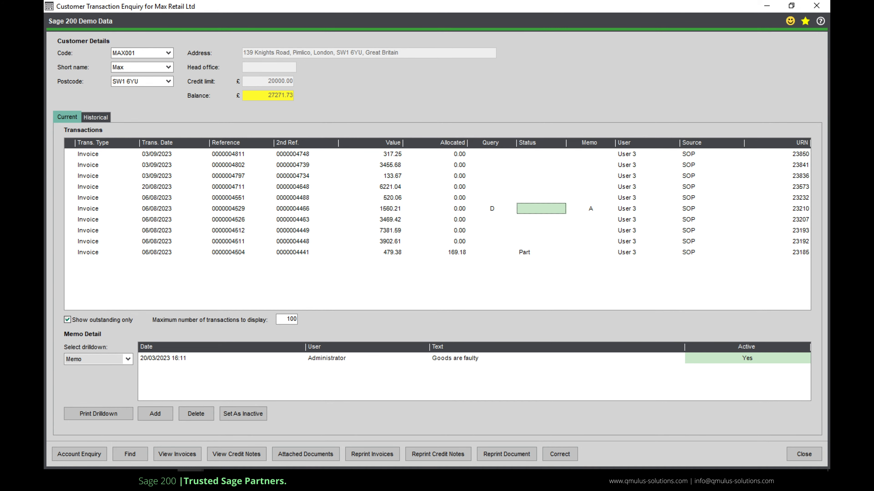
left_click(803, 454)
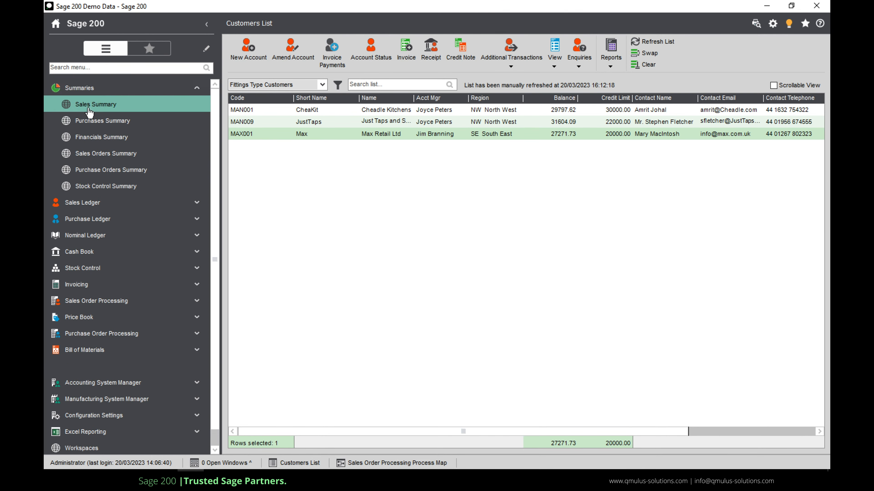
Step: Show the Sales Summary under Summaries with turnover, debt and top customers charts
left_click(95, 104)
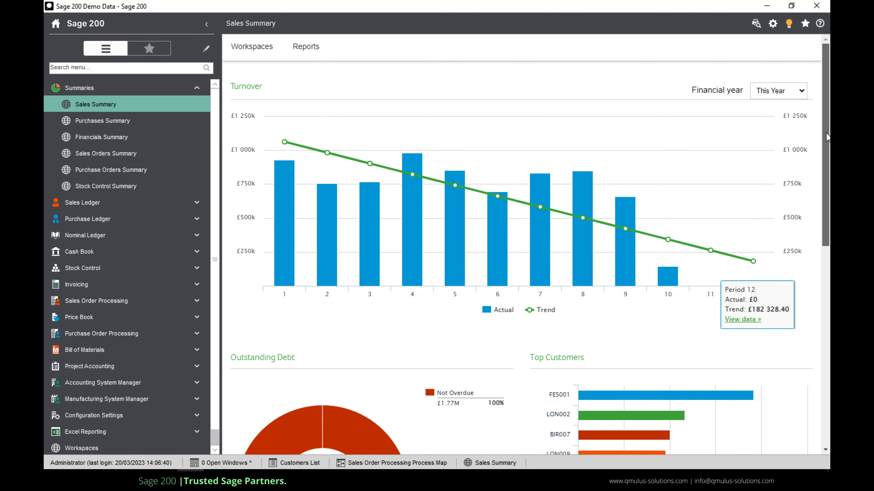
scroll("down", 3)
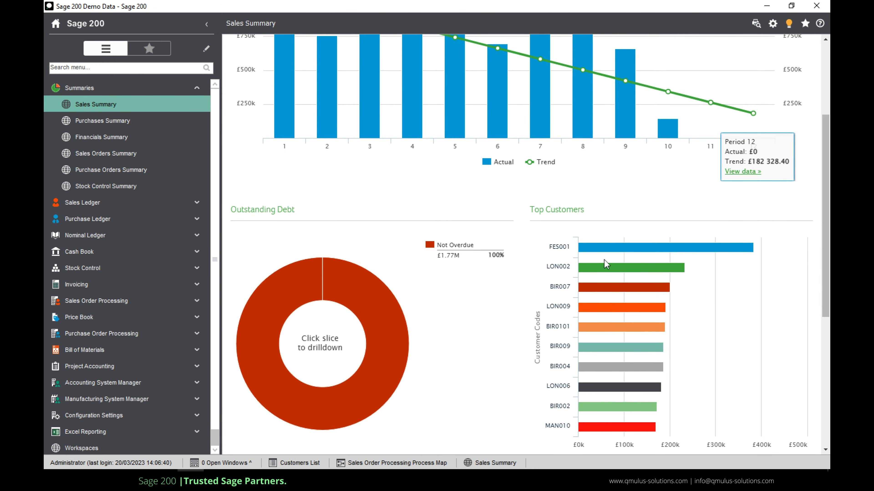